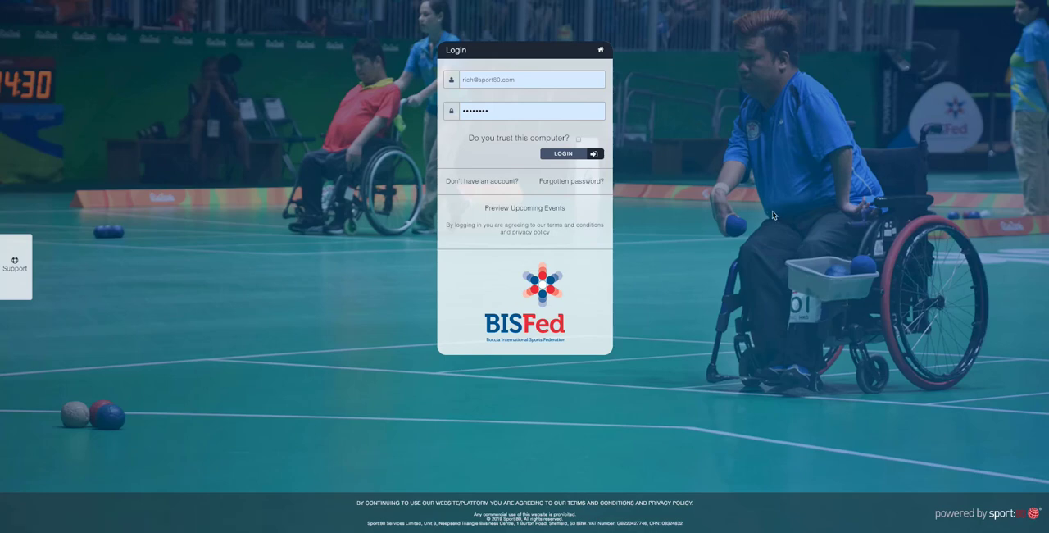
mouse_move(723, 99)
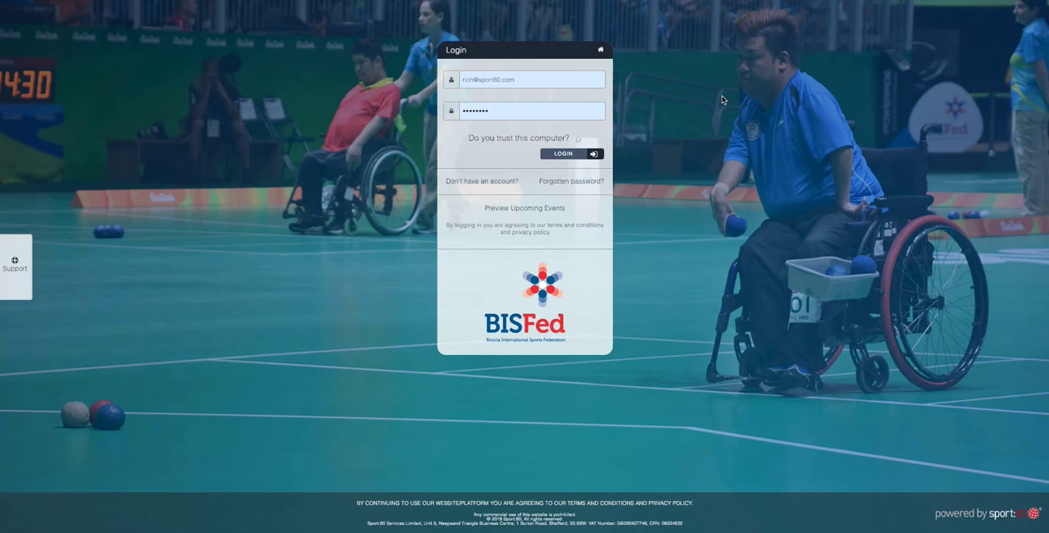
mouse_move(675, 158)
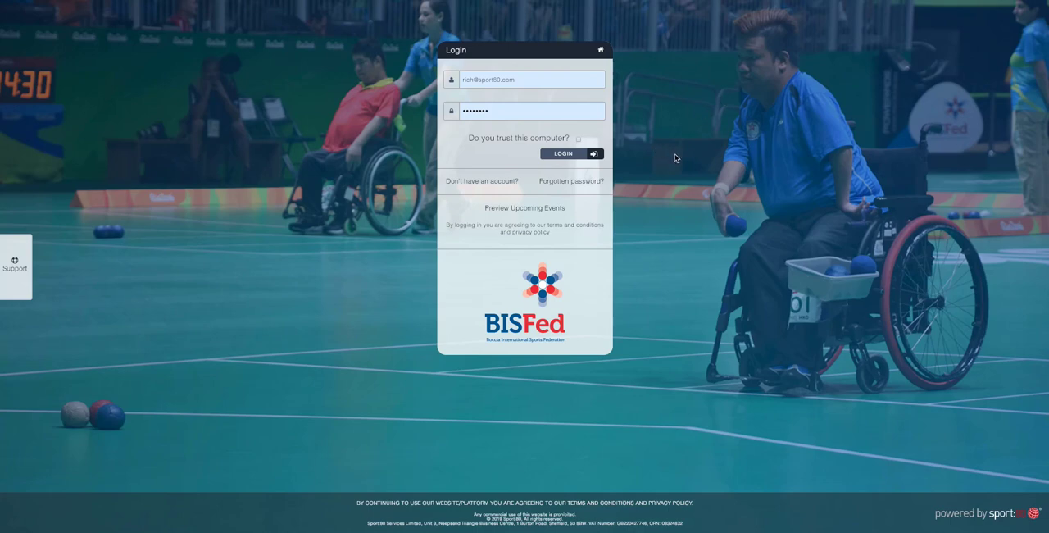
Sign in to BISFed with the pre-filled email and password.
left_click(564, 154)
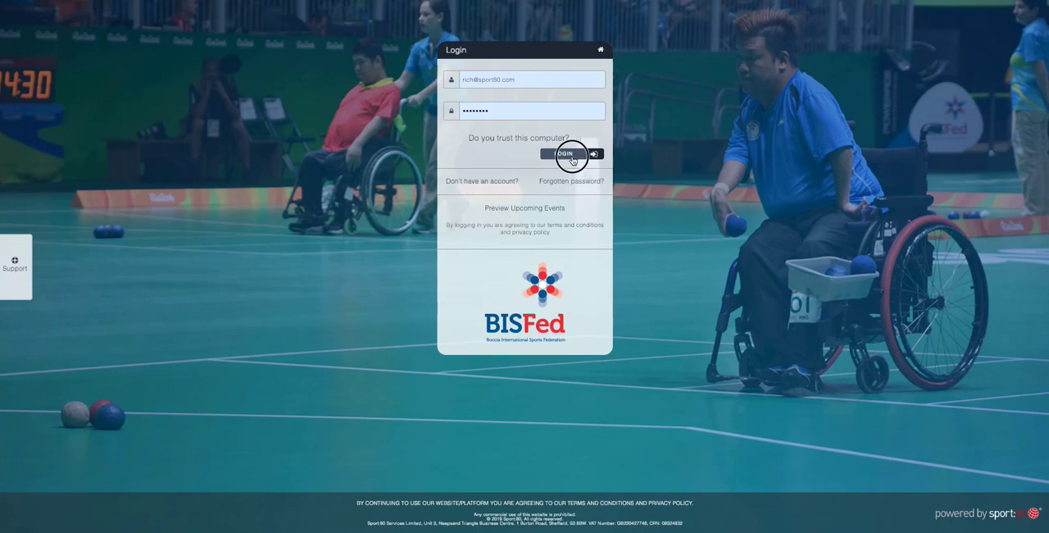
Switch the profile to the ANDE organisation and show its Athletes list.
left_click(565, 154)
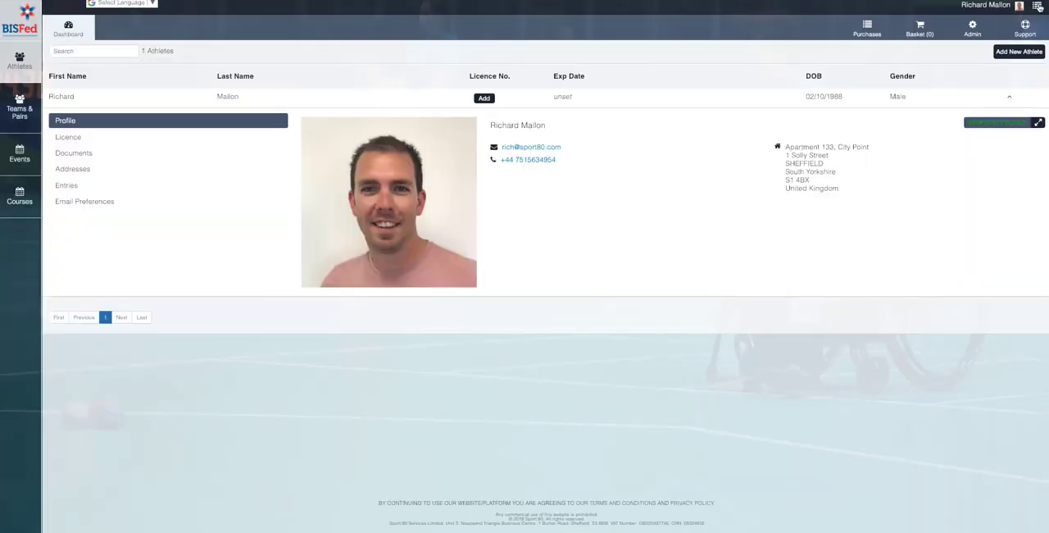
left_click(1036, 6)
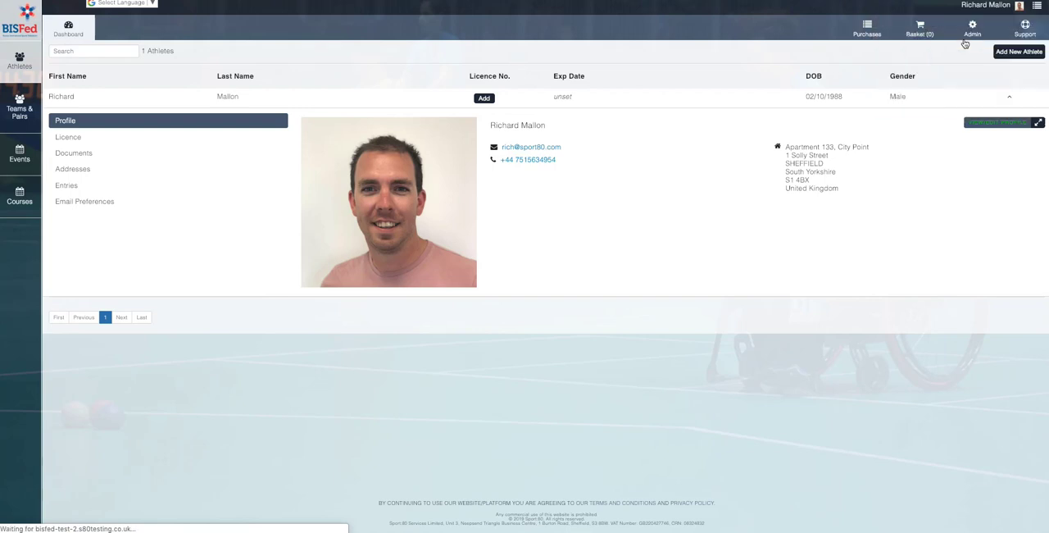
left_click(20, 183)
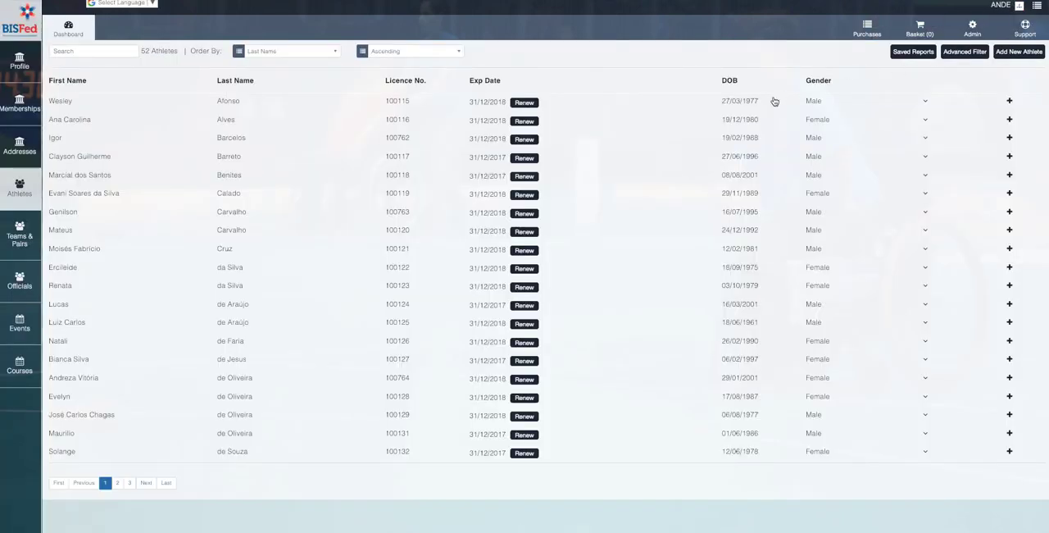
mouse_move(295, 147)
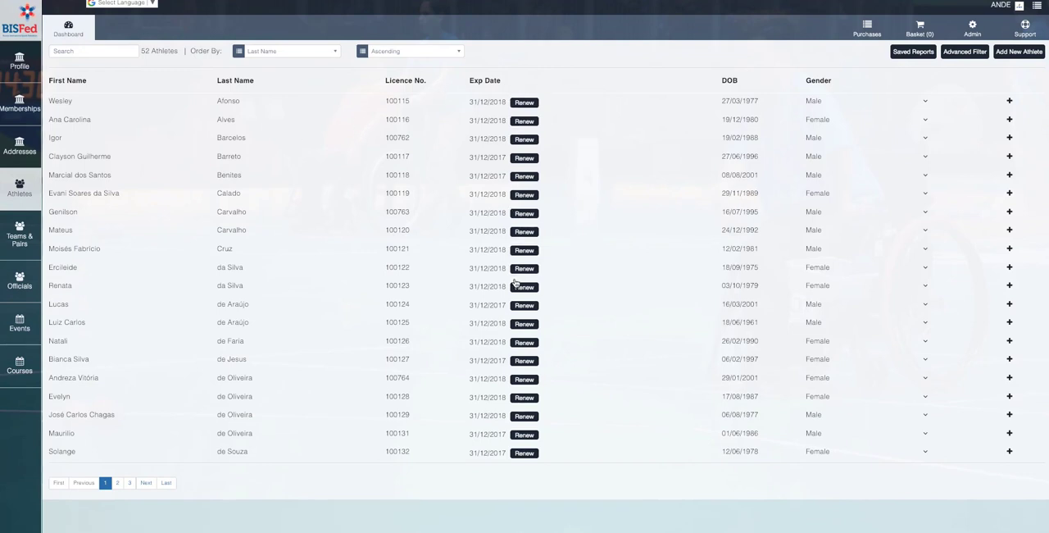
mouse_move(183, 113)
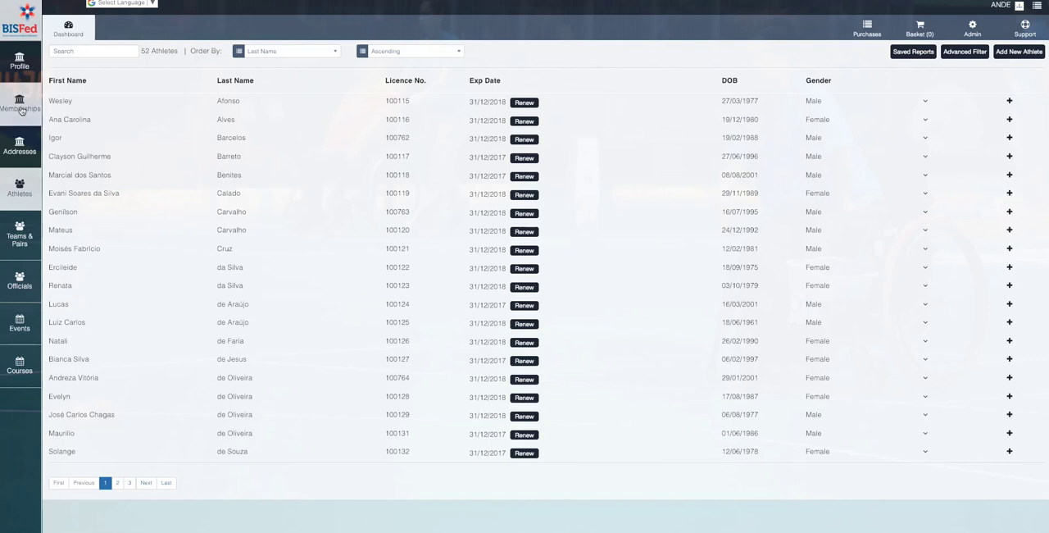
Begin renewing ANDE's National Federation Membership and continue past the renewal details to Roles.
left_click(20, 102)
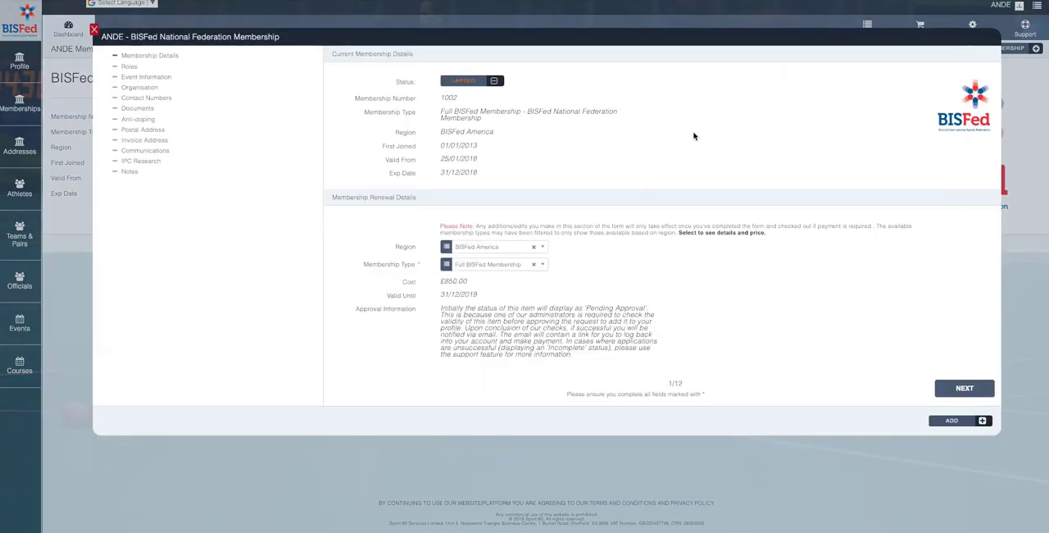
mouse_move(911, 324)
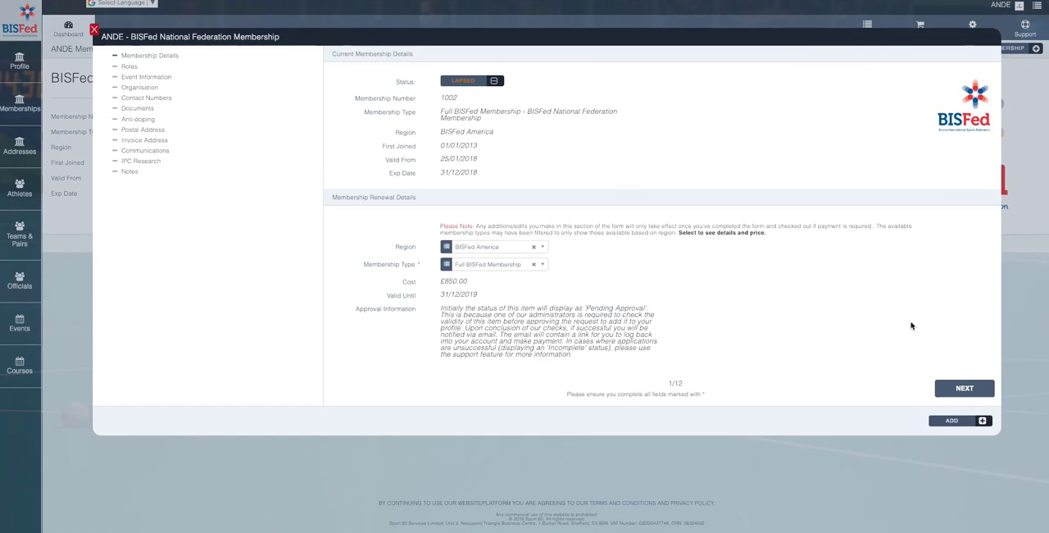
mouse_move(882, 306)
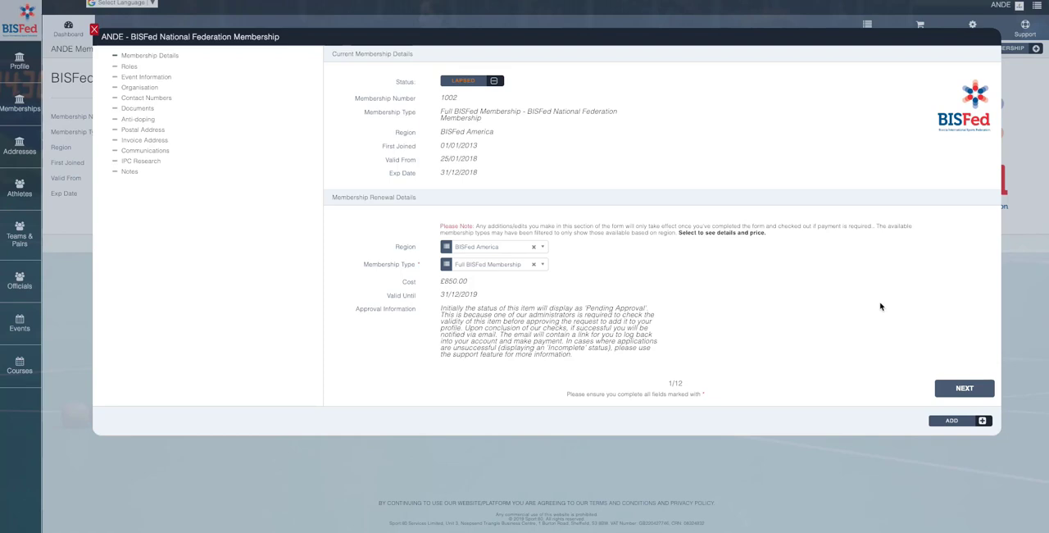
left_click(963, 387)
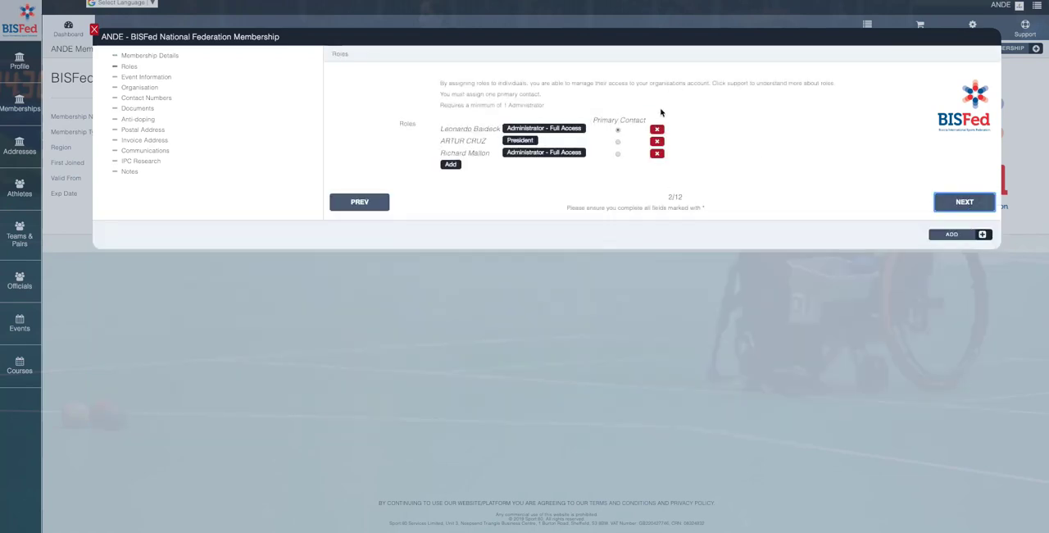
Continue past Roles and the pre-filled Event Information team kit and flag details.
left_click(963, 201)
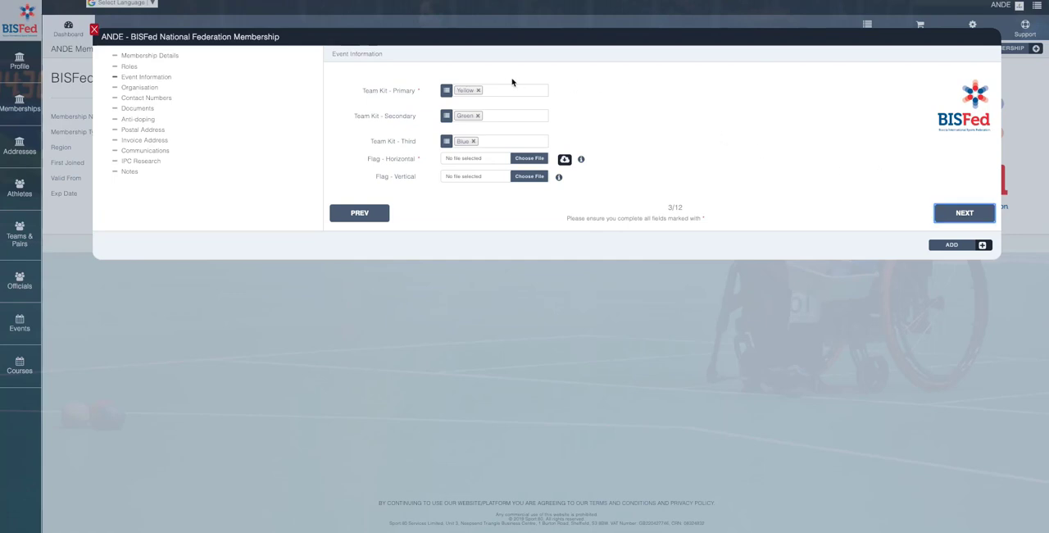
mouse_move(557, 115)
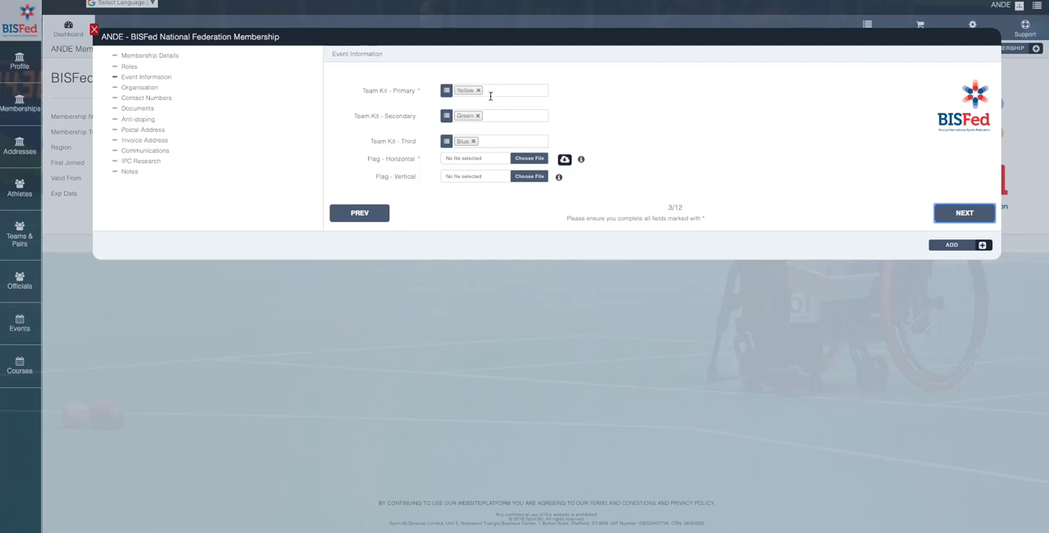
mouse_move(498, 170)
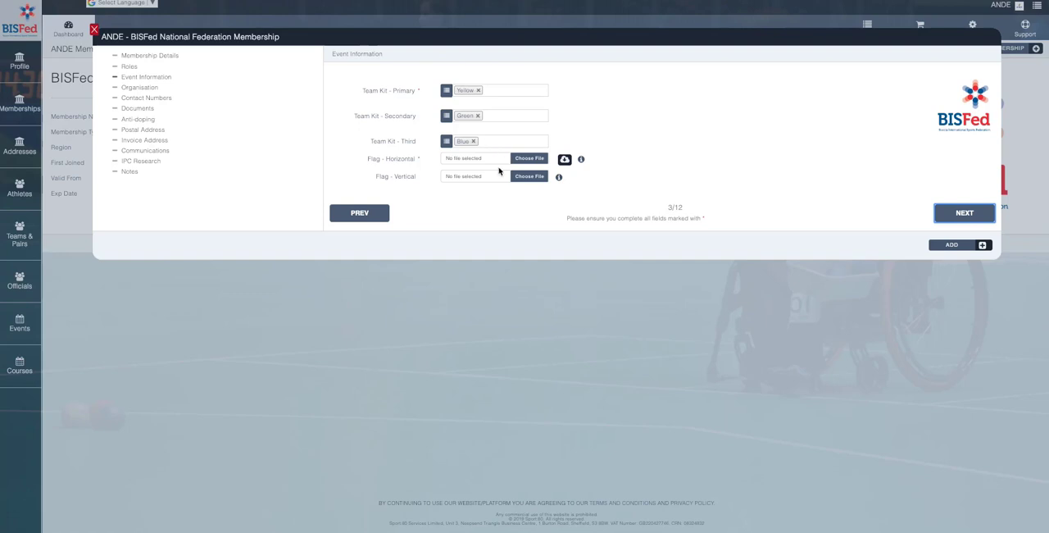
mouse_move(574, 173)
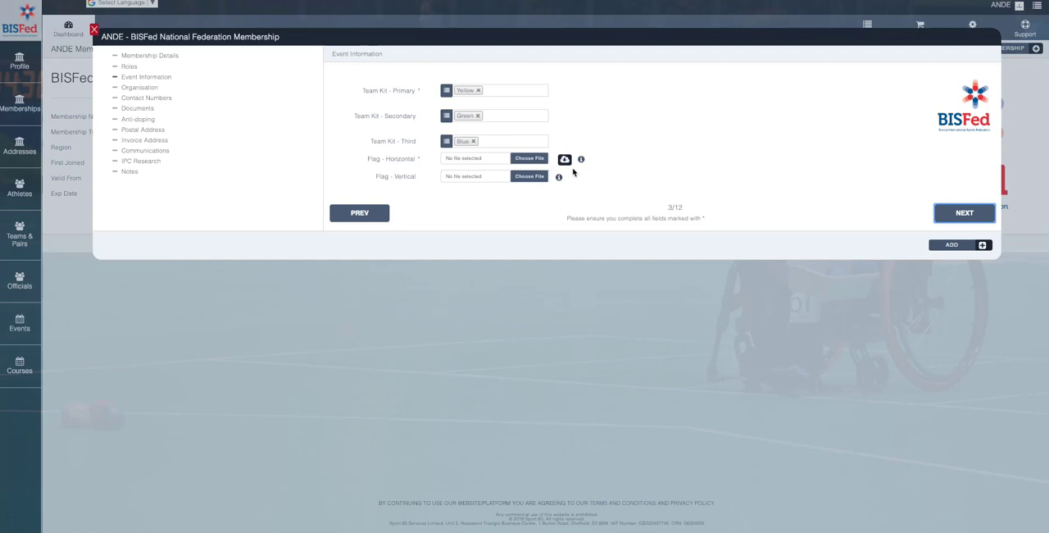
mouse_move(740, 178)
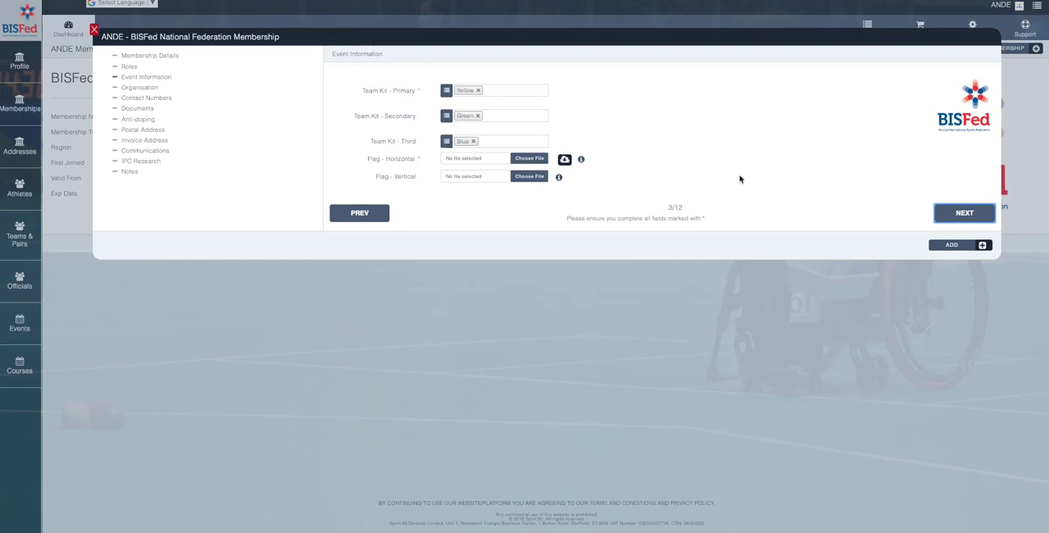
mouse_move(421, 90)
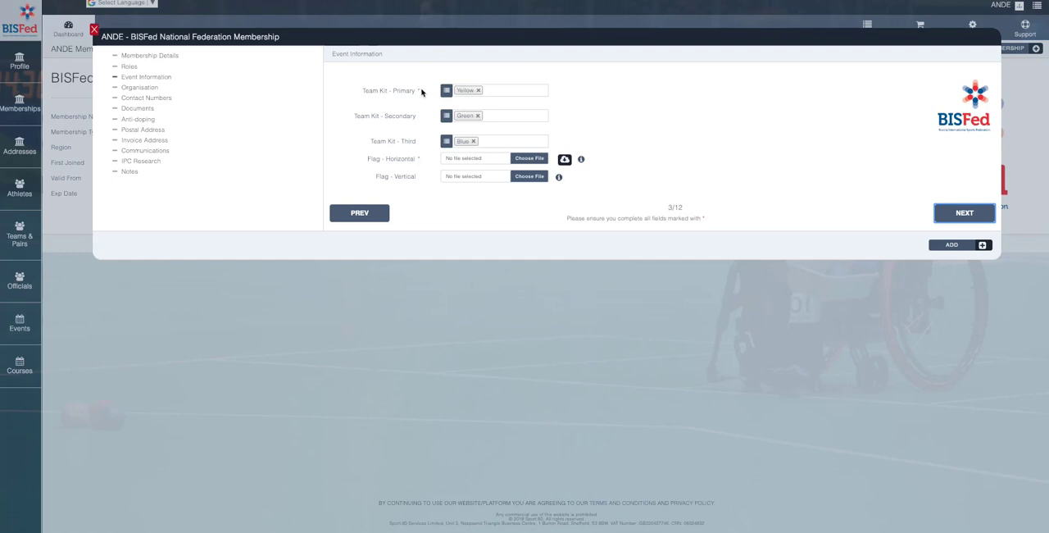
mouse_move(420, 95)
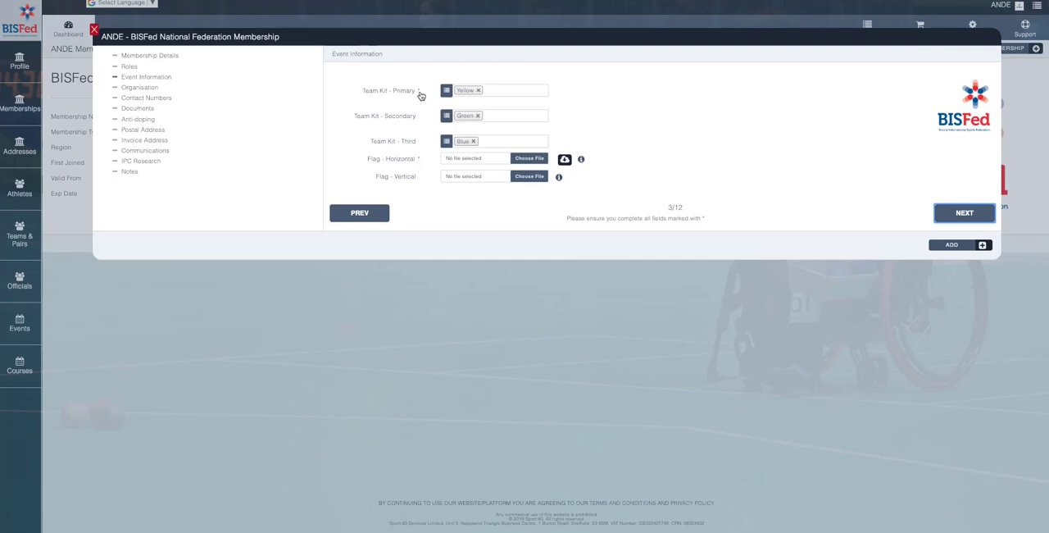
left_click(963, 213)
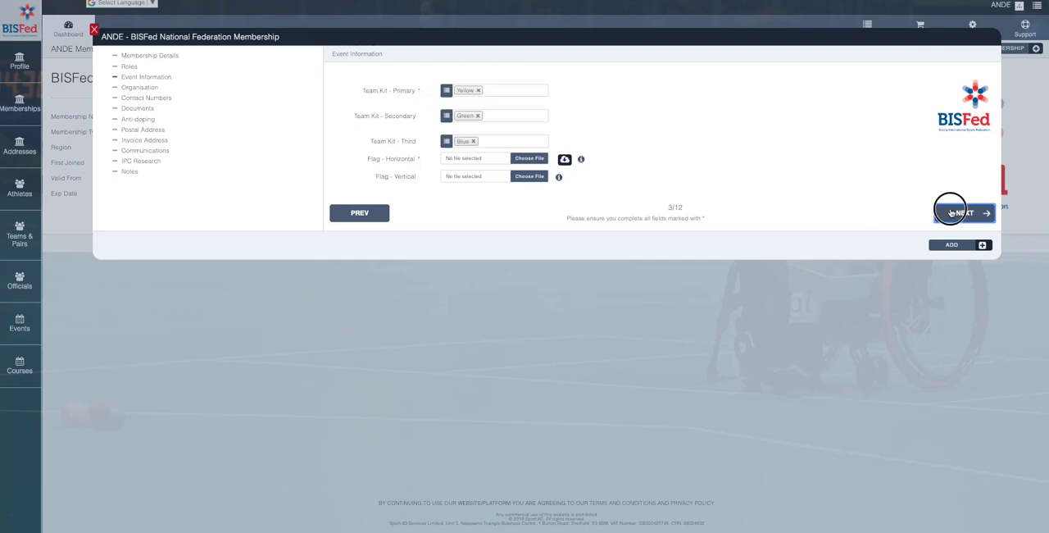
Continue past the Organisation and Contact Numbers steps to Documents.
left_click(964, 213)
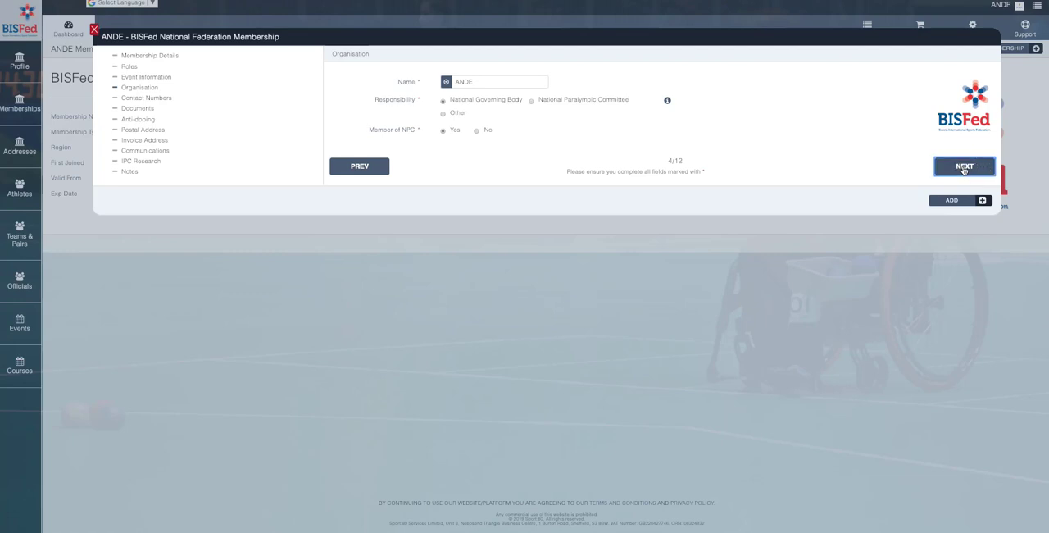
left_click(963, 166)
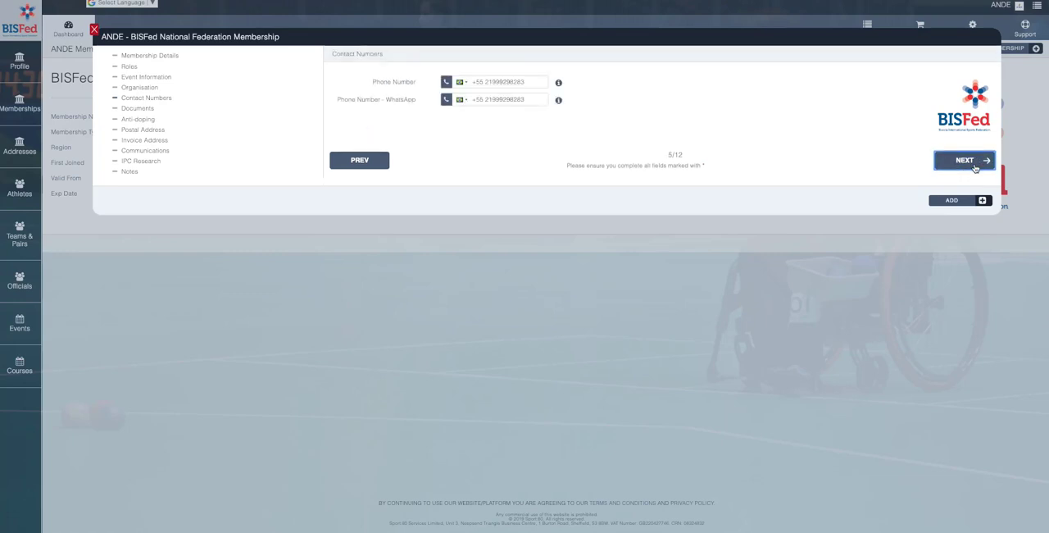
left_click(963, 160)
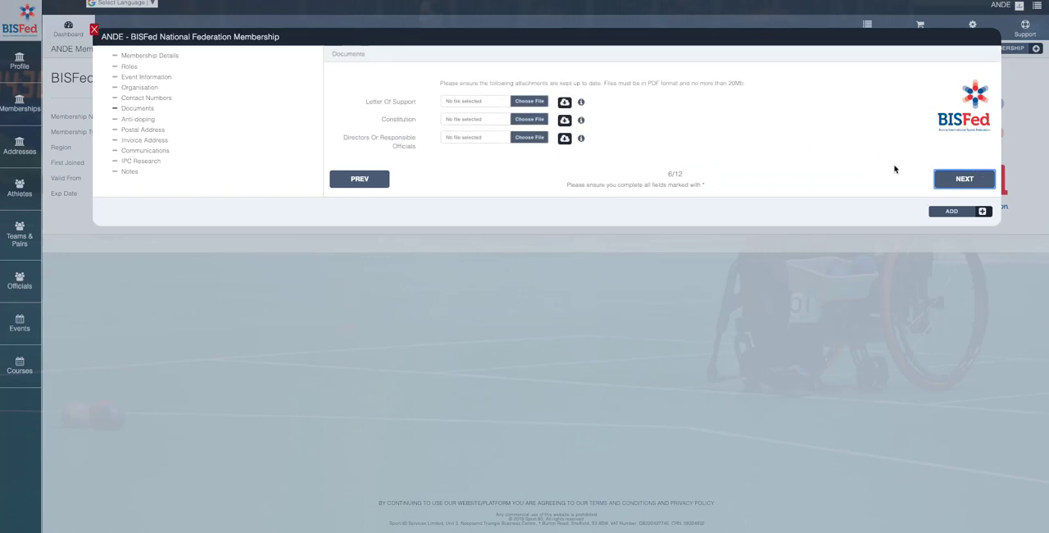
Continue past Documents, answer Yes to the anti-doping statement and reach Postal Address.
left_click(964, 177)
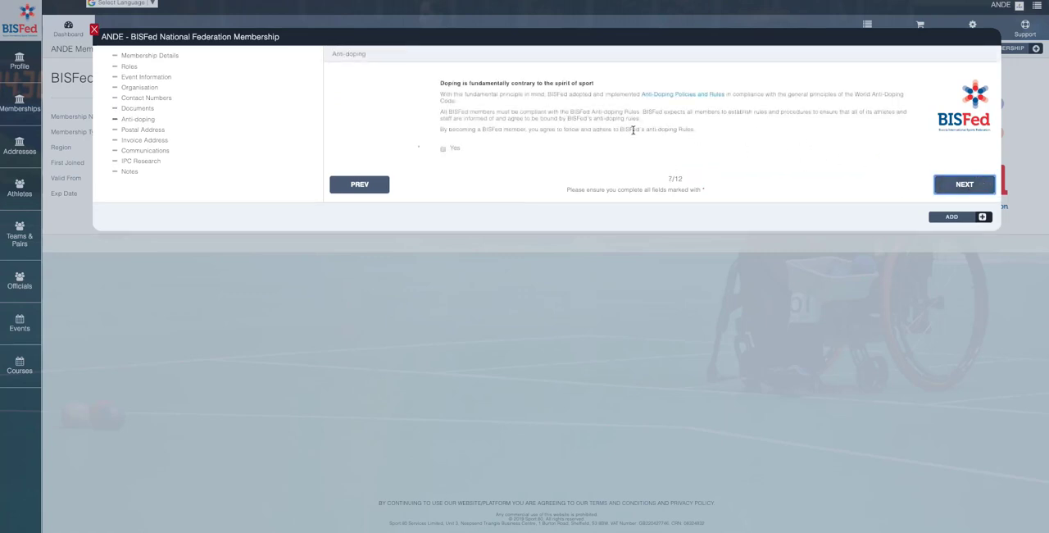
mouse_move(478, 90)
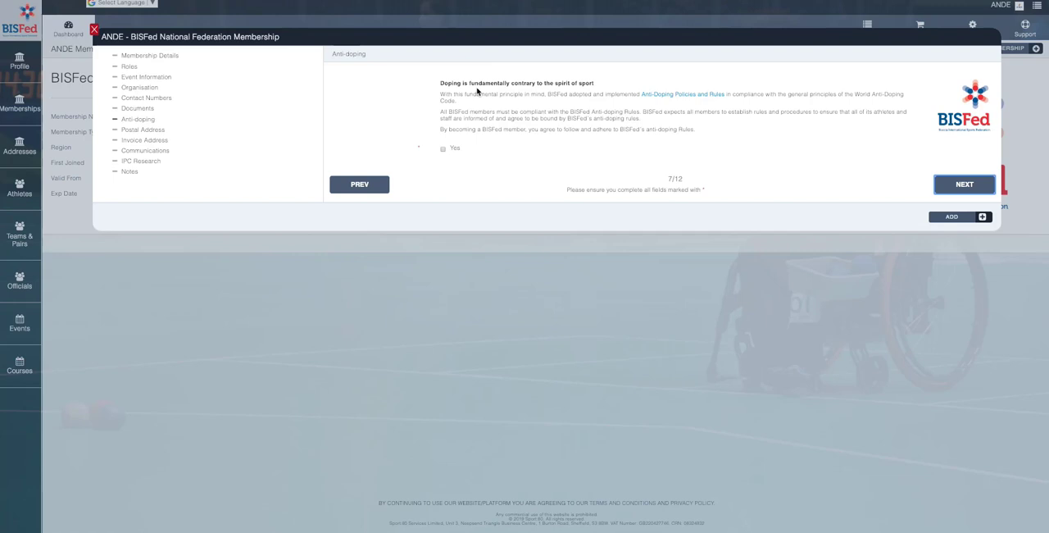
mouse_move(439, 142)
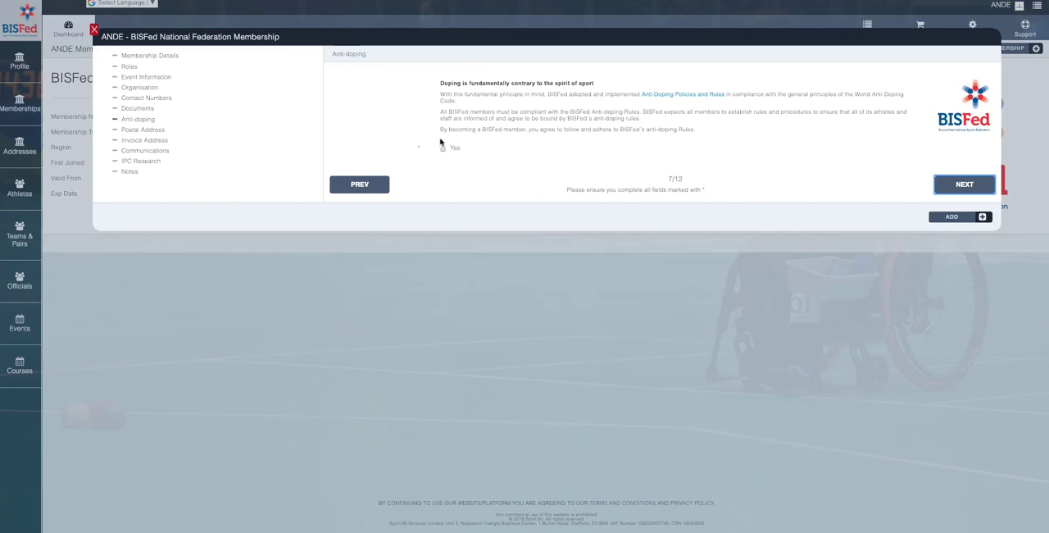
mouse_move(675, 102)
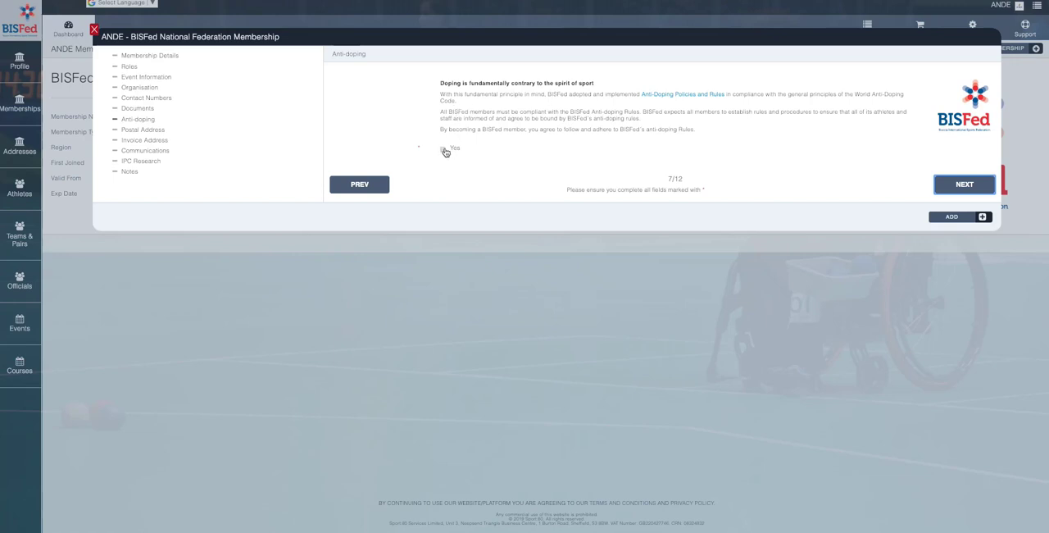
left_click(443, 148)
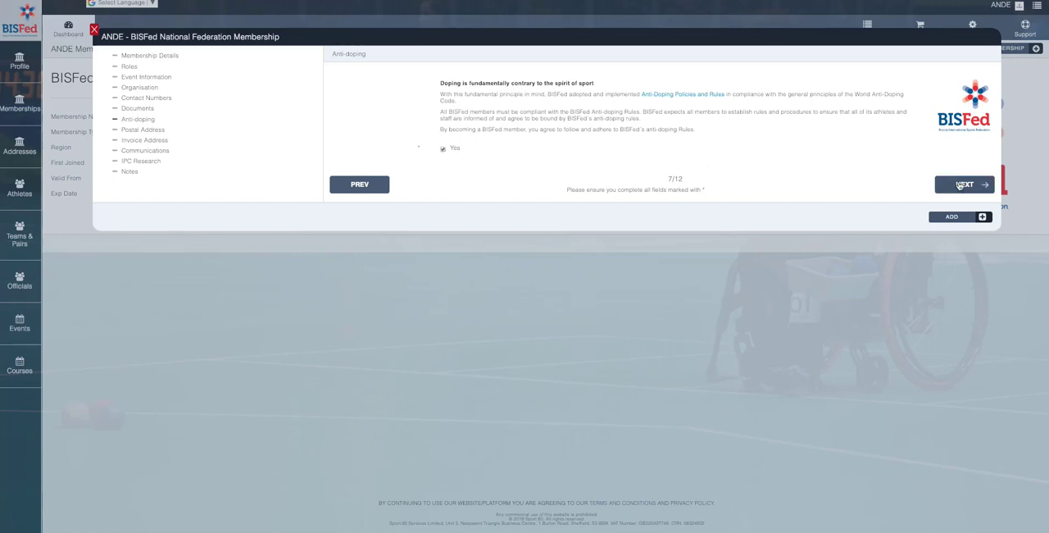
left_click(963, 184)
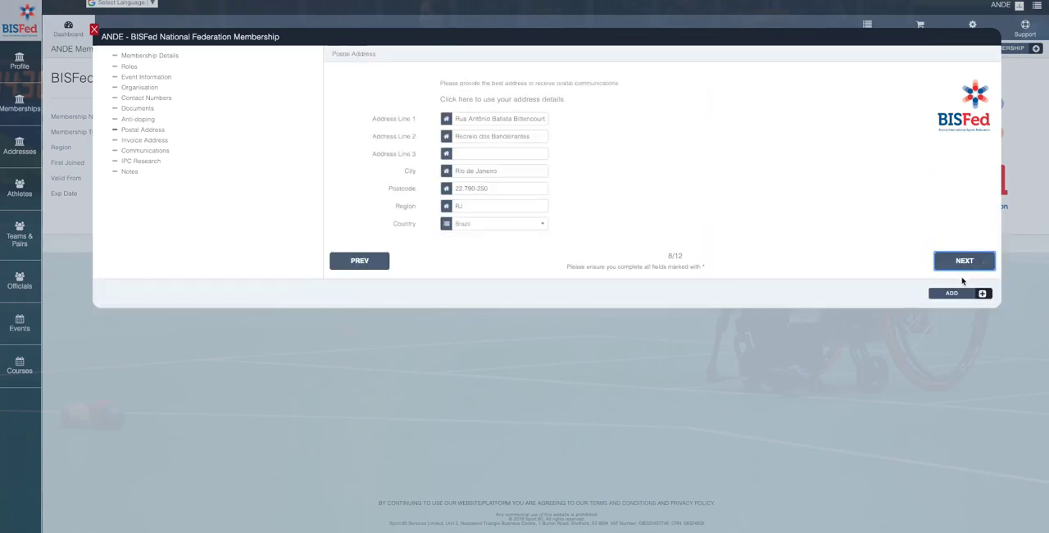
Continue past the Postal and Invoice Address steps to Communications.
left_click(963, 258)
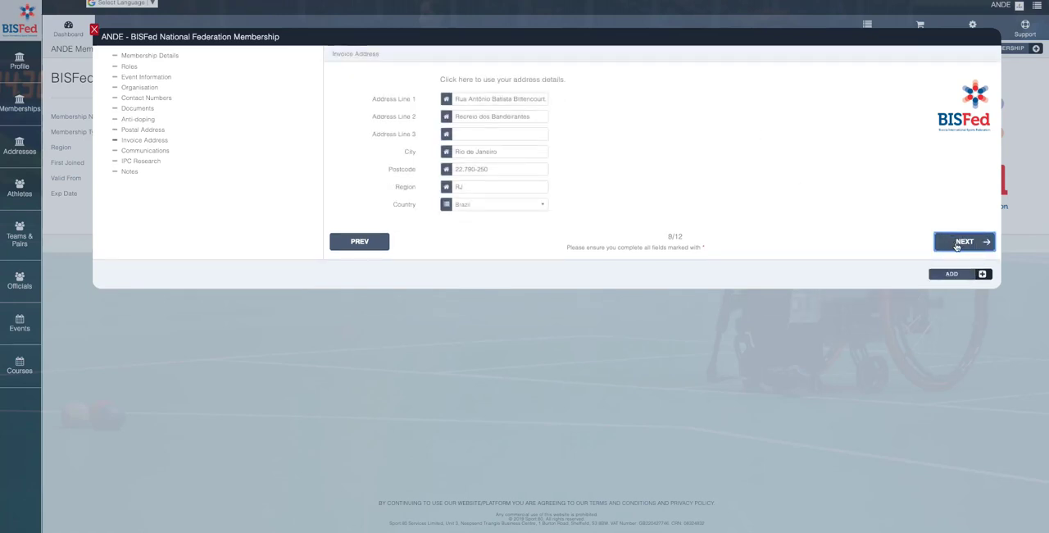
left_click(963, 239)
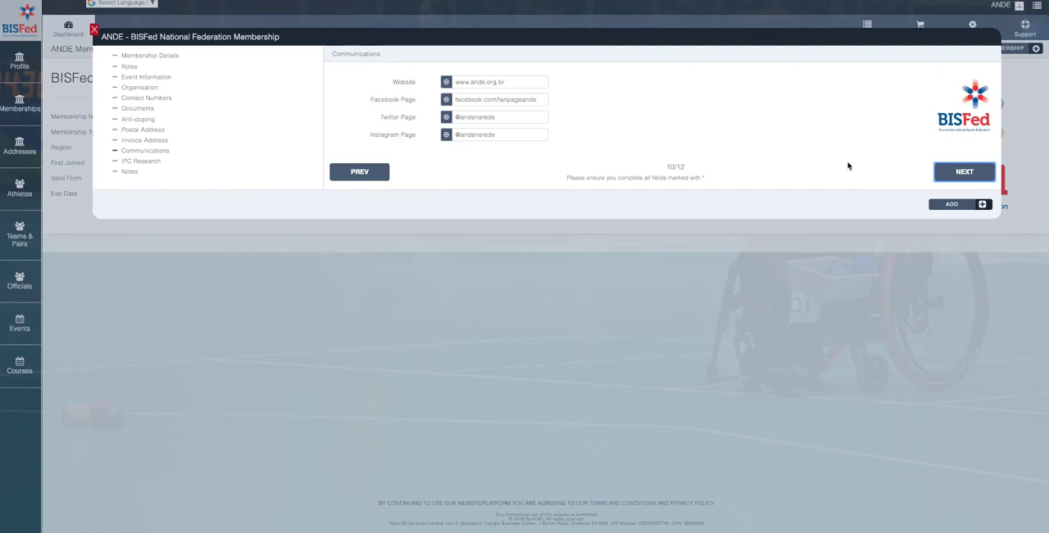
mouse_move(657, 49)
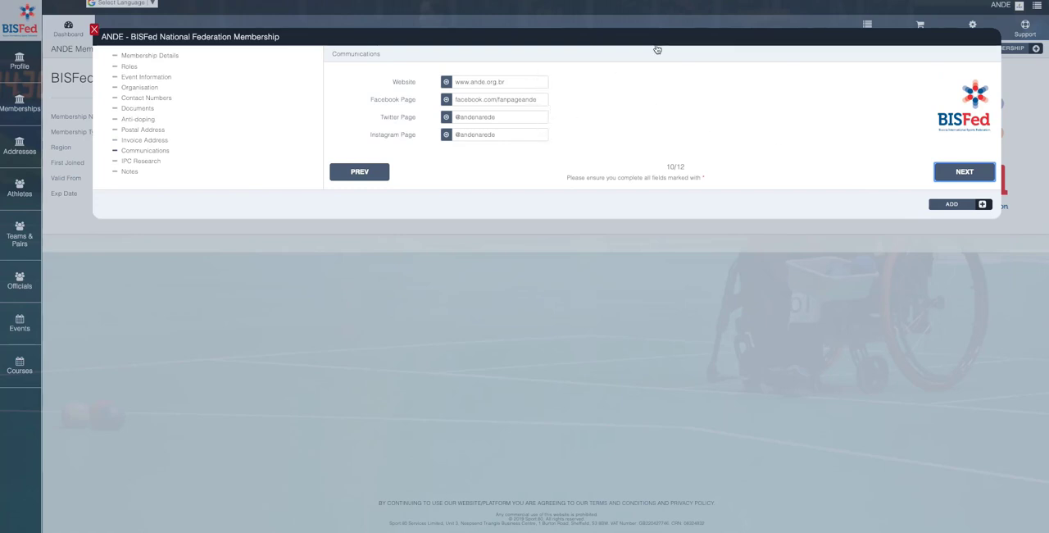
Review the IPC Research athlete, classifier and referee counts and continue past them.
left_click(964, 171)
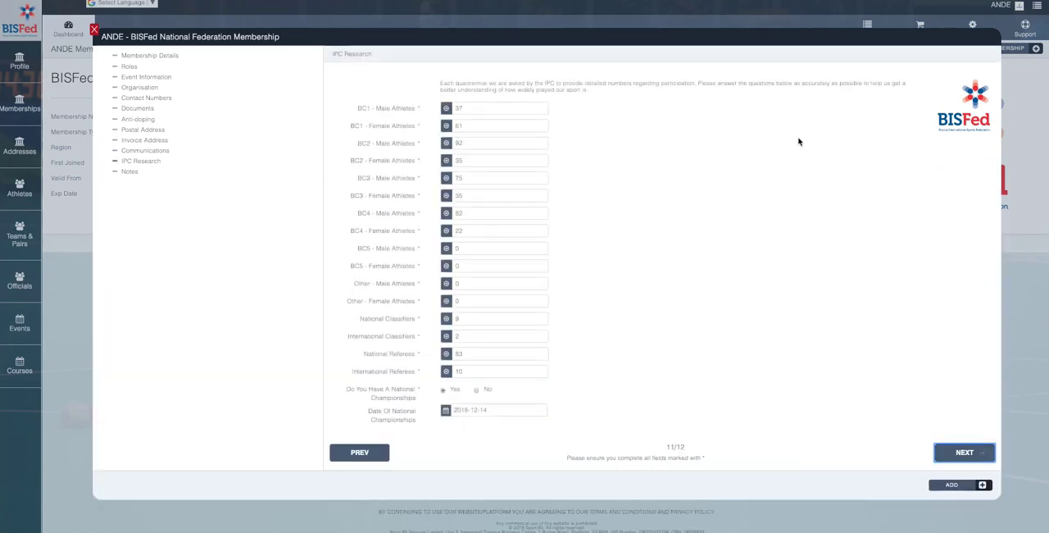
mouse_move(521, 120)
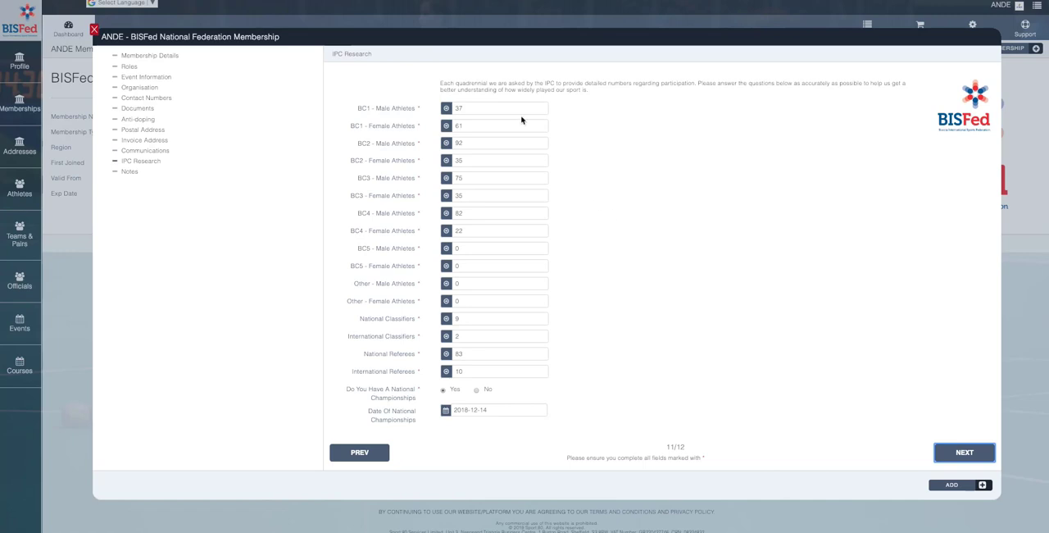
mouse_move(532, 277)
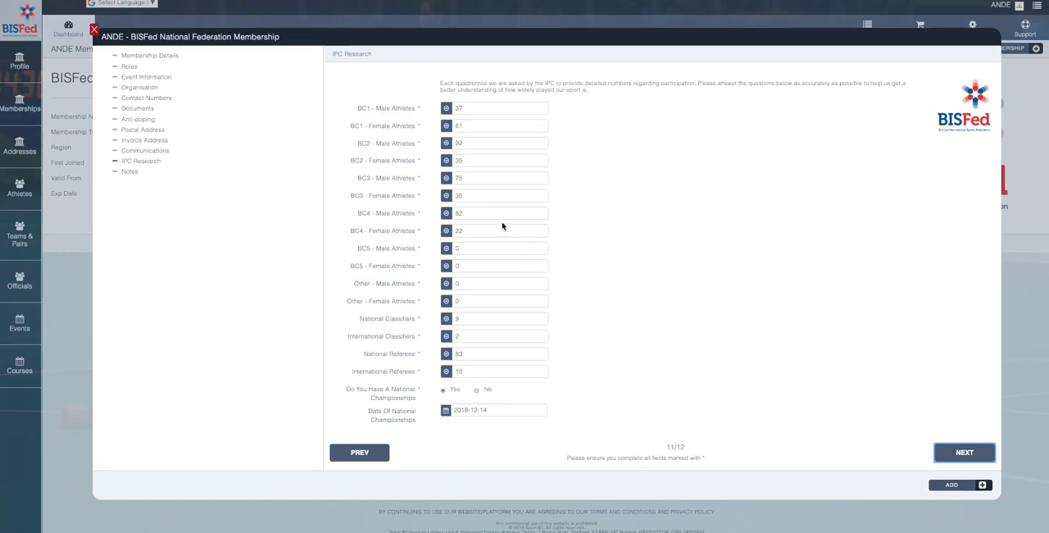
mouse_move(488, 197)
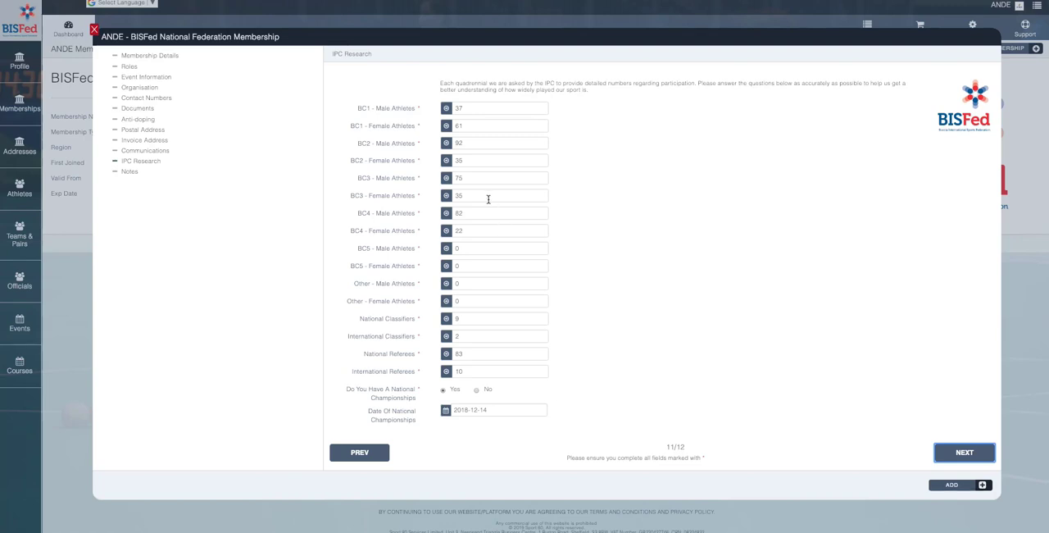
mouse_move(488, 253)
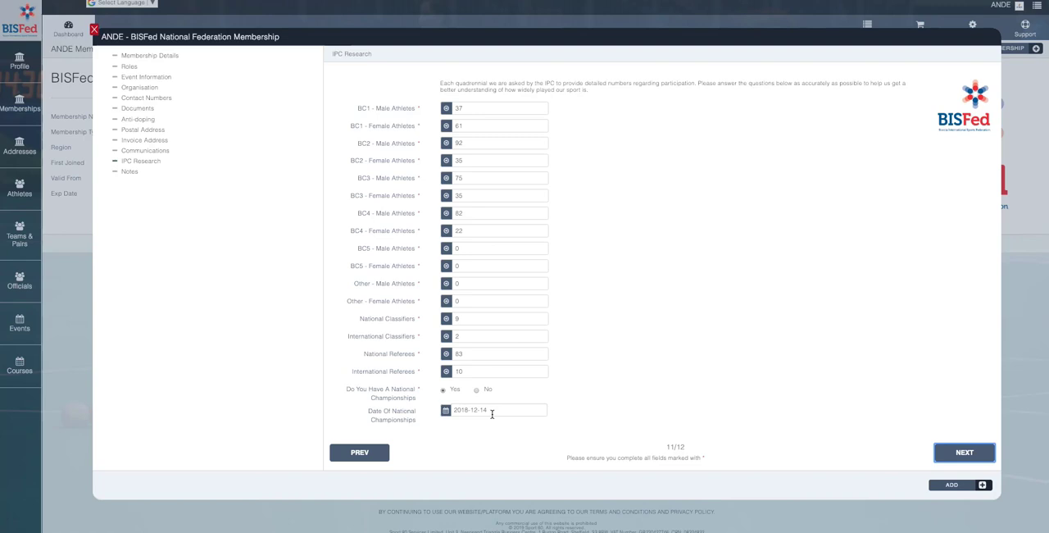
mouse_move(491, 409)
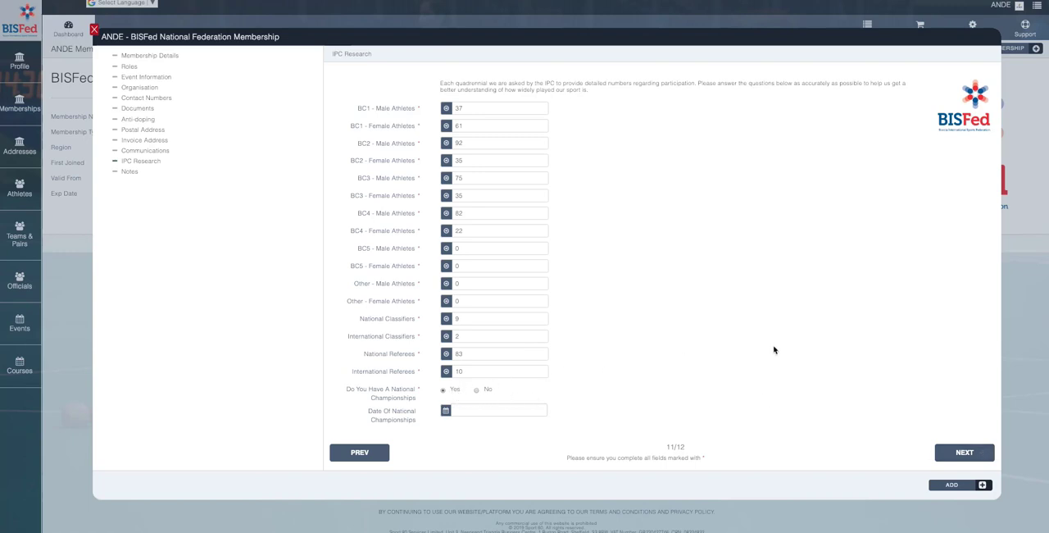
left_click(964, 452)
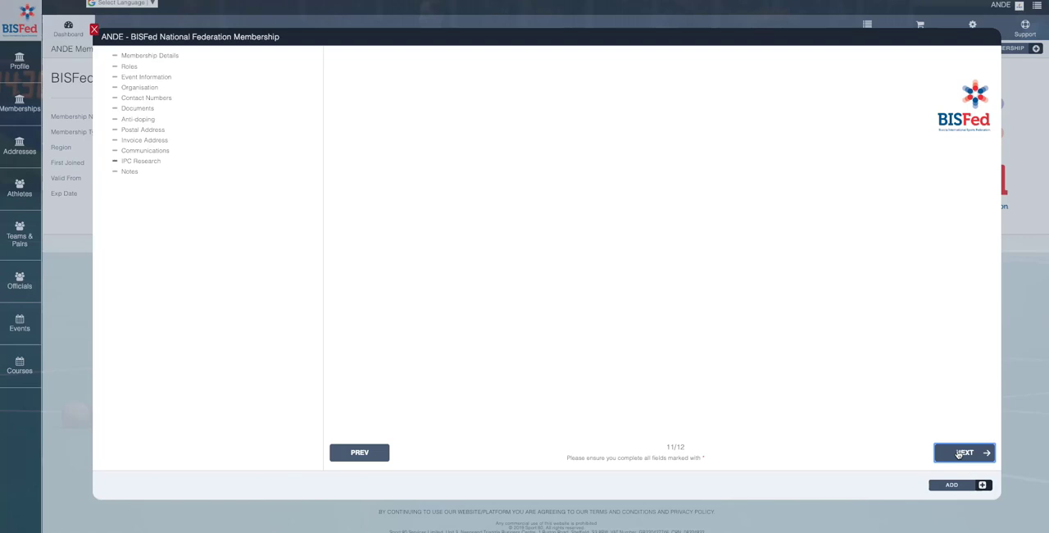
Reach the final Notes step (12/12) and submit the membership renewal for approval.
left_click(964, 453)
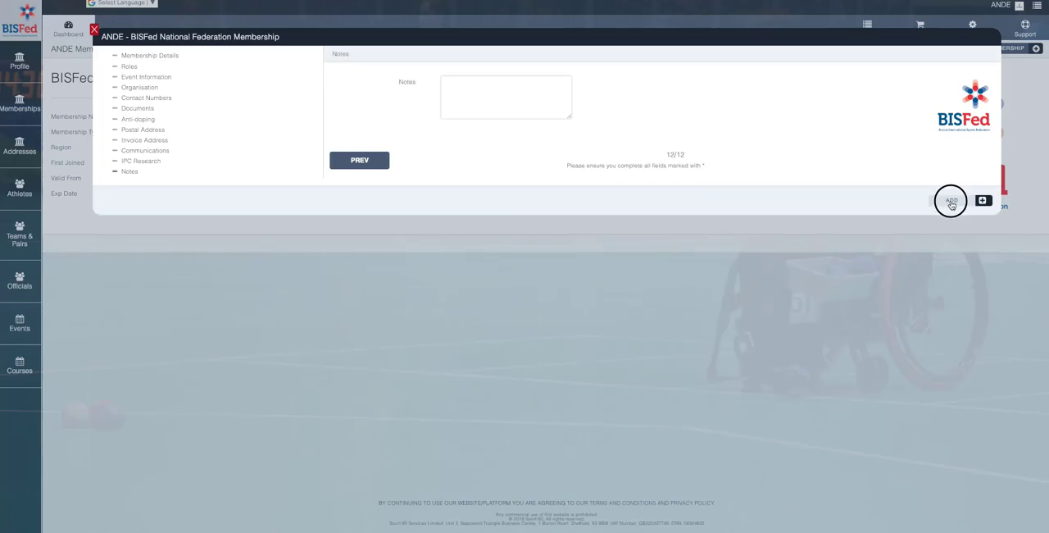
left_click(950, 200)
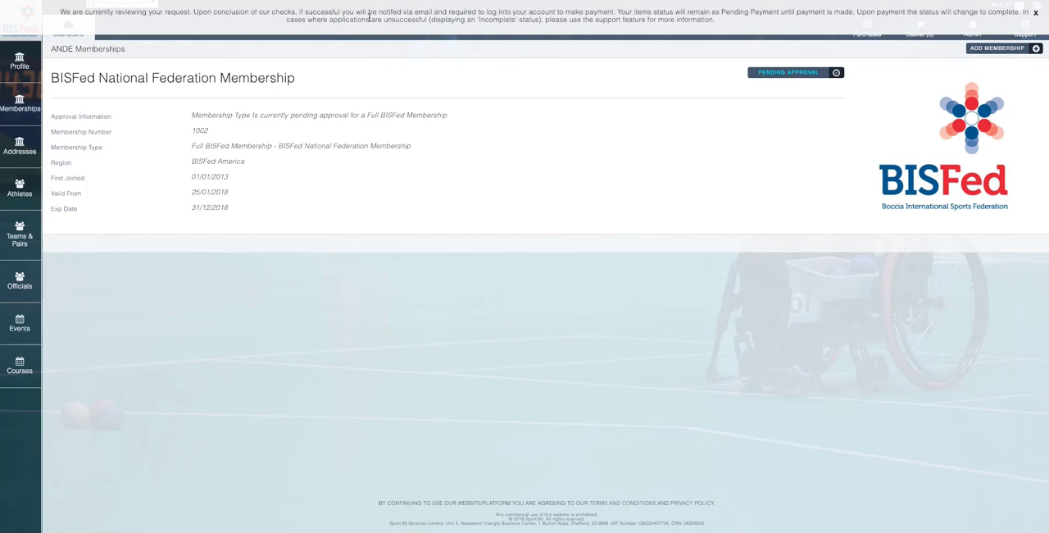
mouse_move(613, 39)
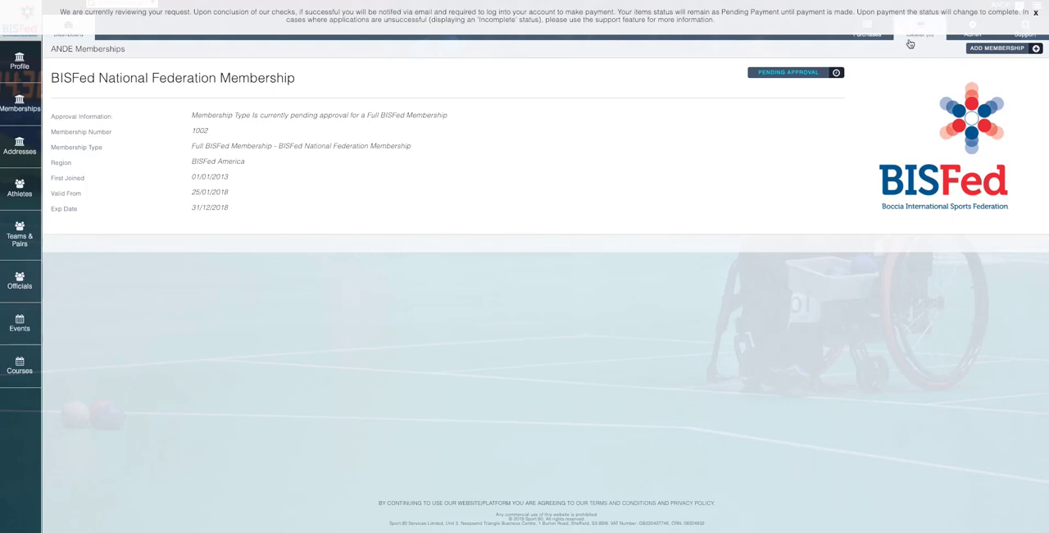
Dismiss the pending-approval banner and return to ANDE's Athletes list.
left_click(1035, 13)
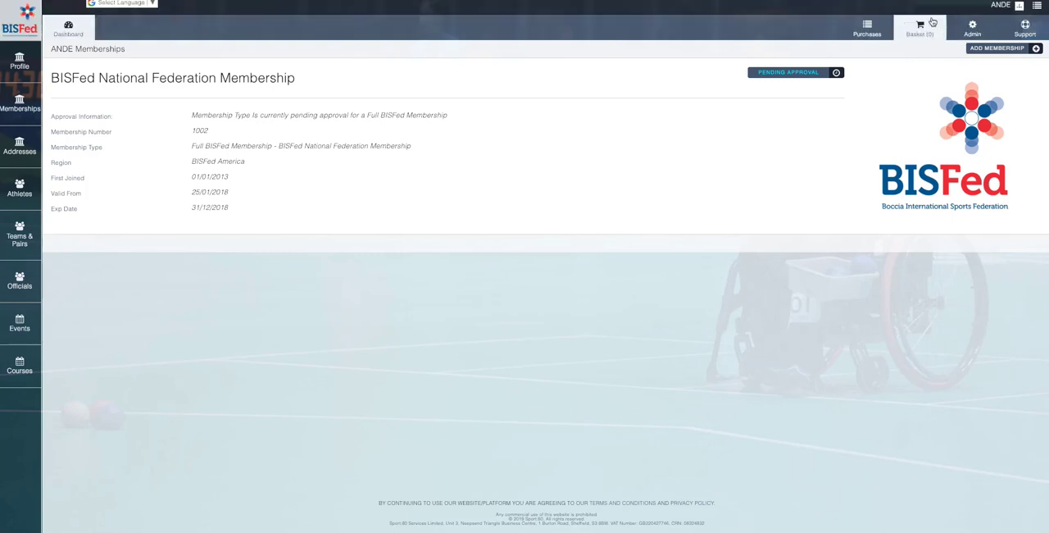
mouse_move(942, 25)
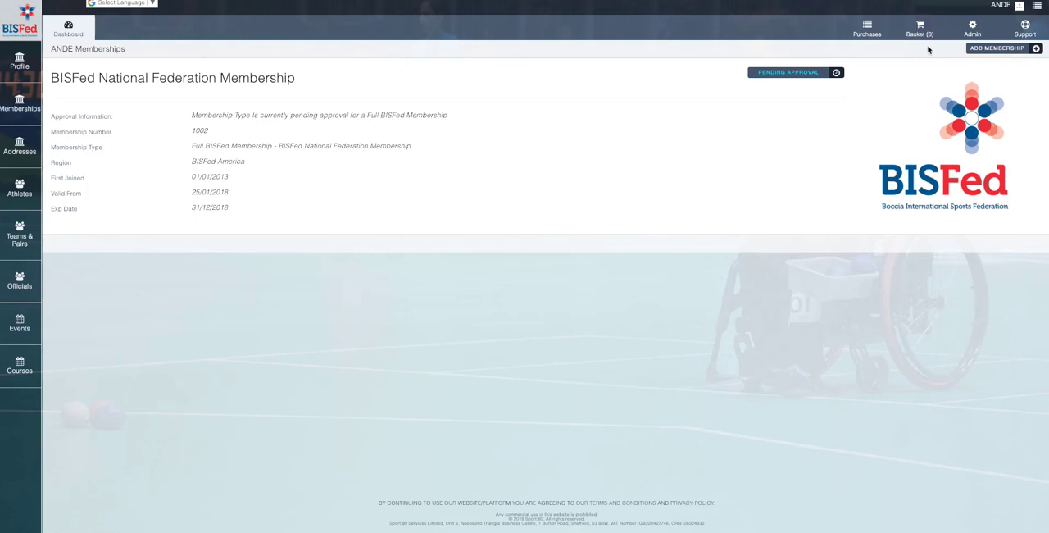
mouse_move(508, 136)
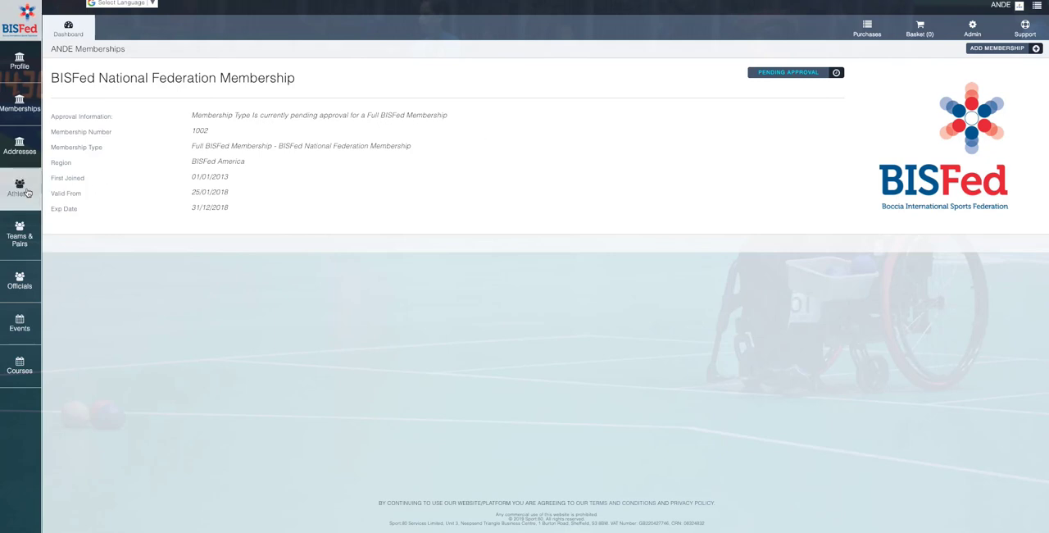
left_click(20, 186)
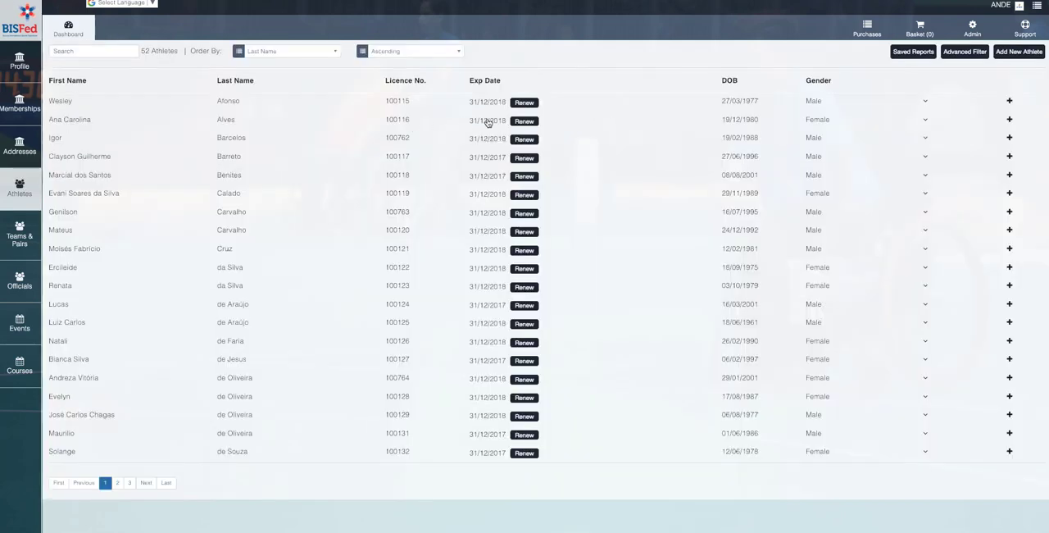
mouse_move(508, 298)
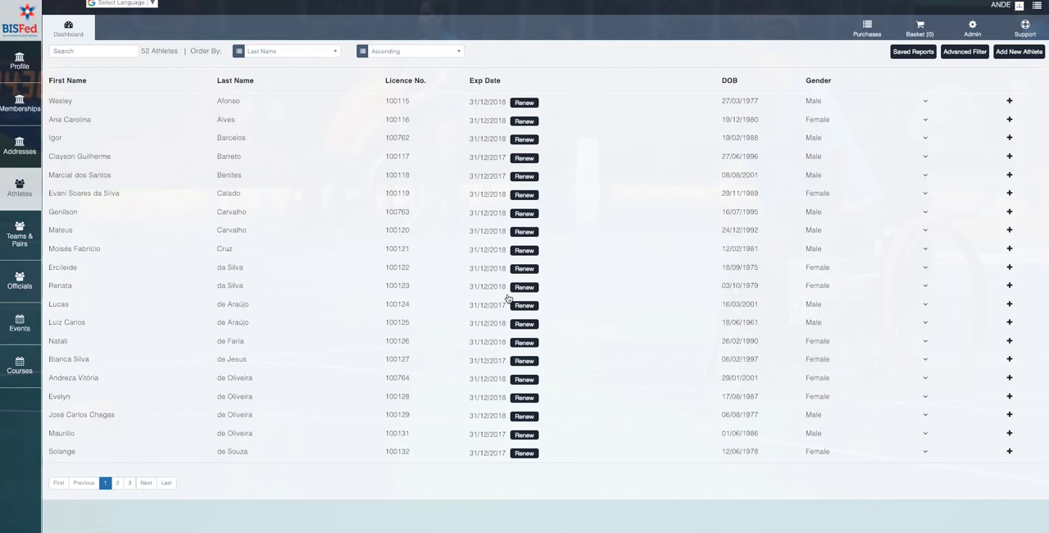
mouse_move(577, 105)
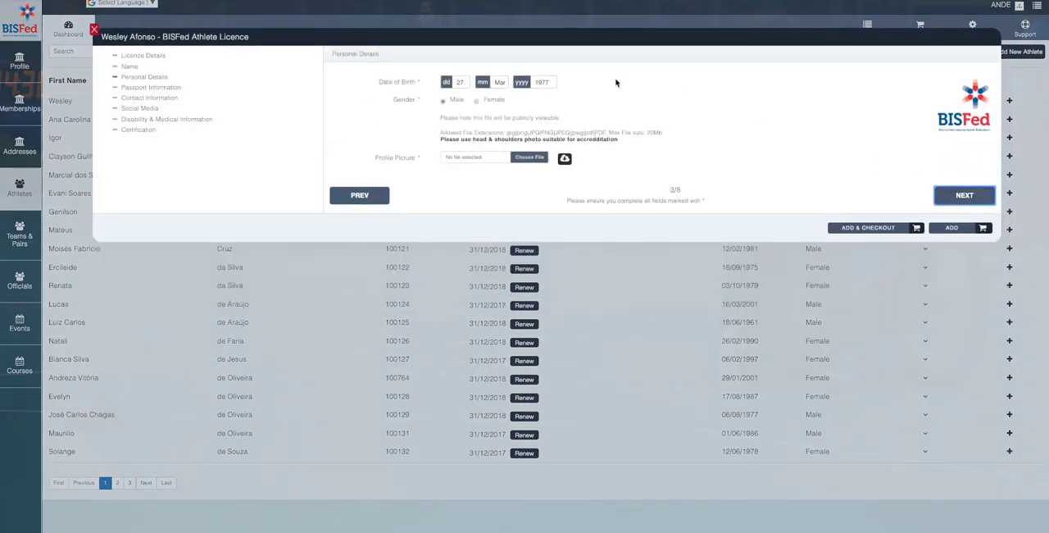
mouse_move(730, 173)
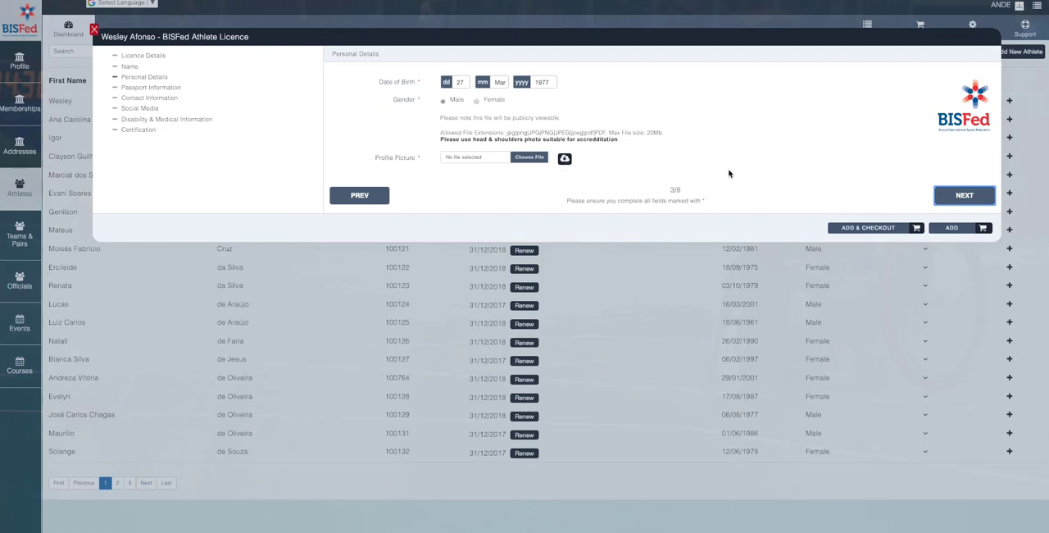
mouse_move(947, 191)
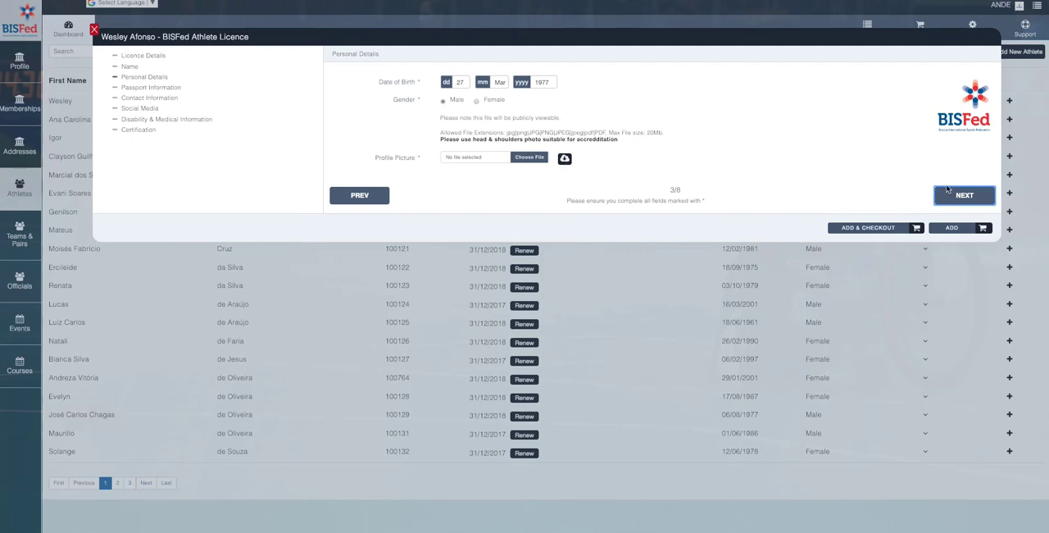
left_click(964, 193)
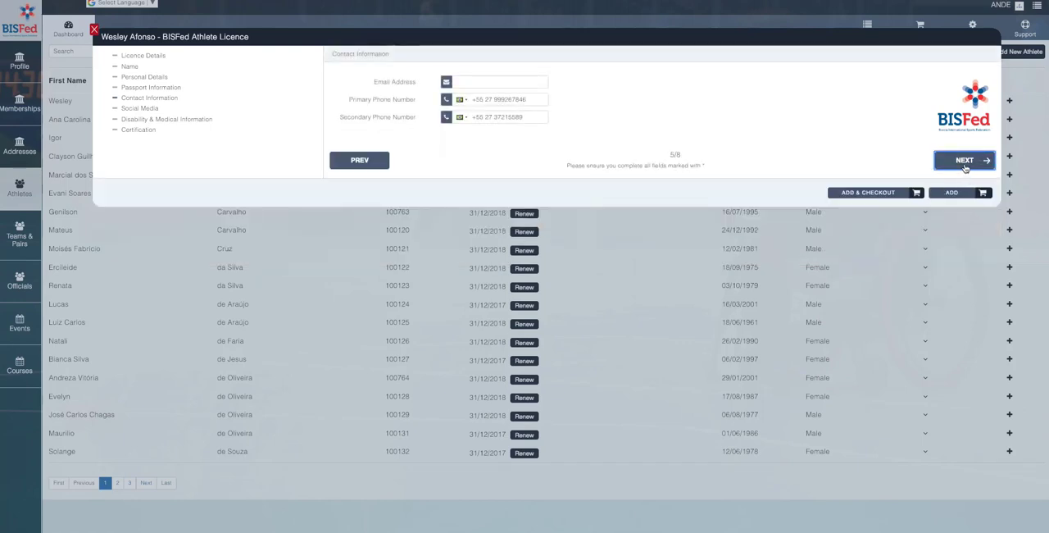
left_click(963, 161)
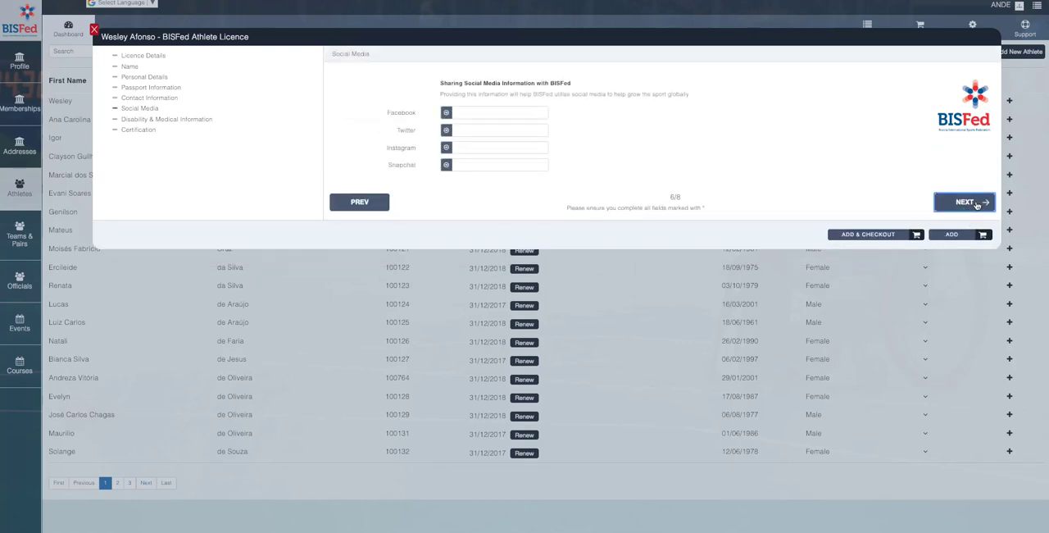
left_click(964, 201)
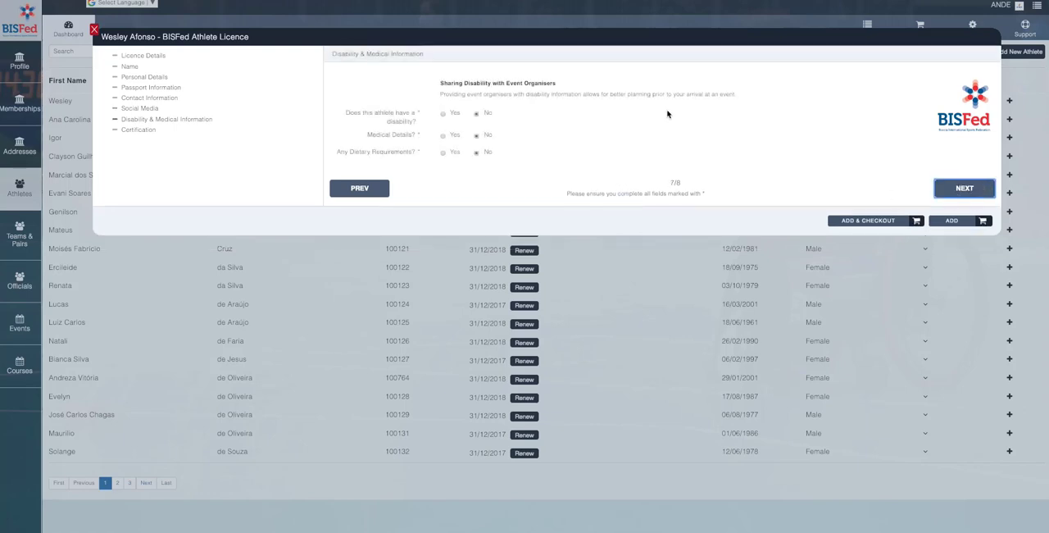
left_click(964, 187)
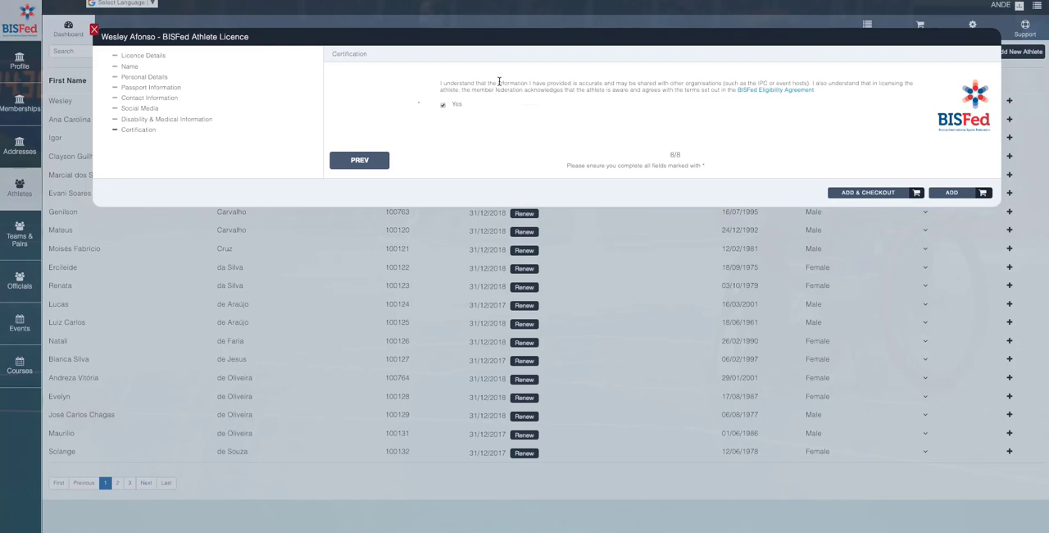
mouse_move(744, 99)
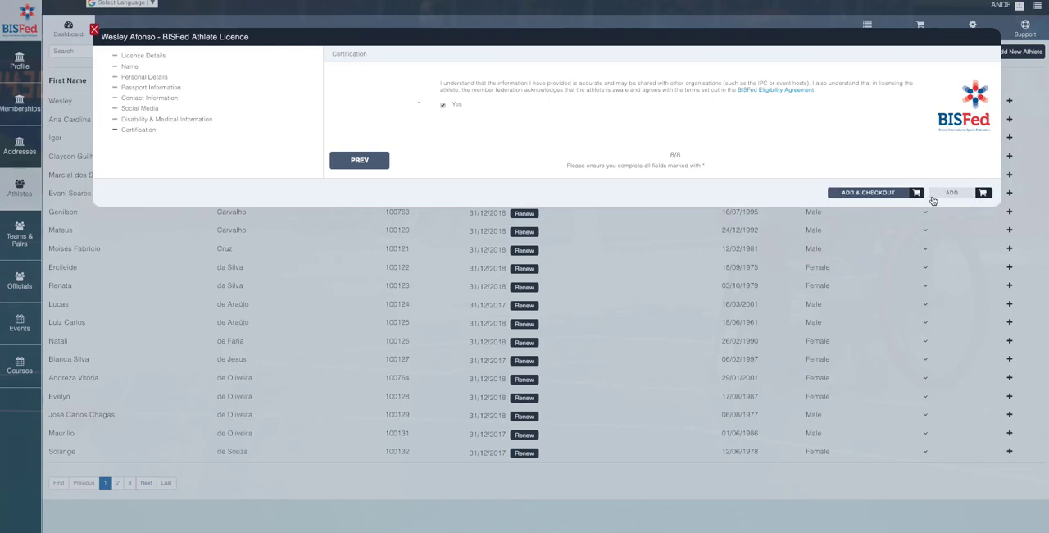
mouse_move(950, 197)
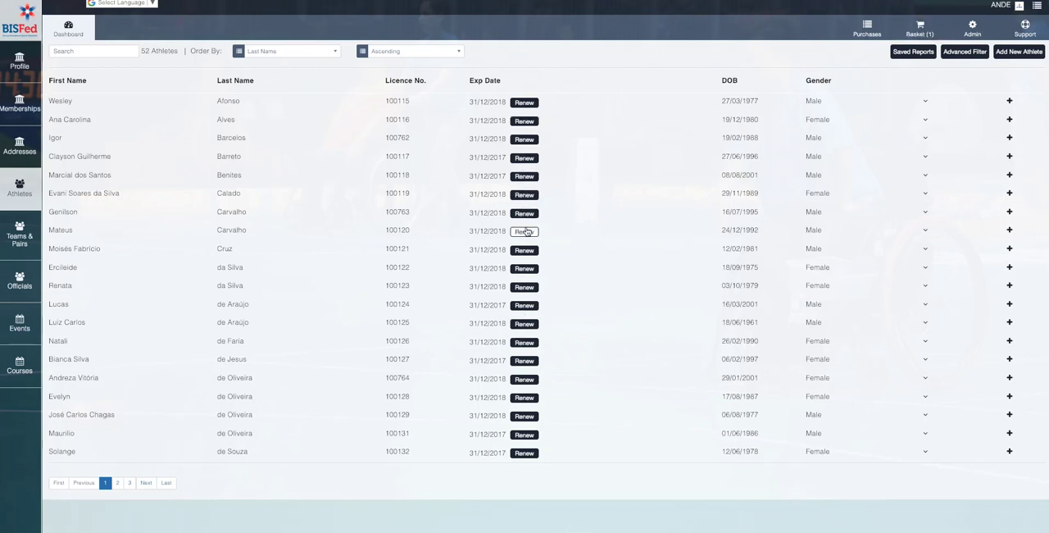
mouse_move(919, 26)
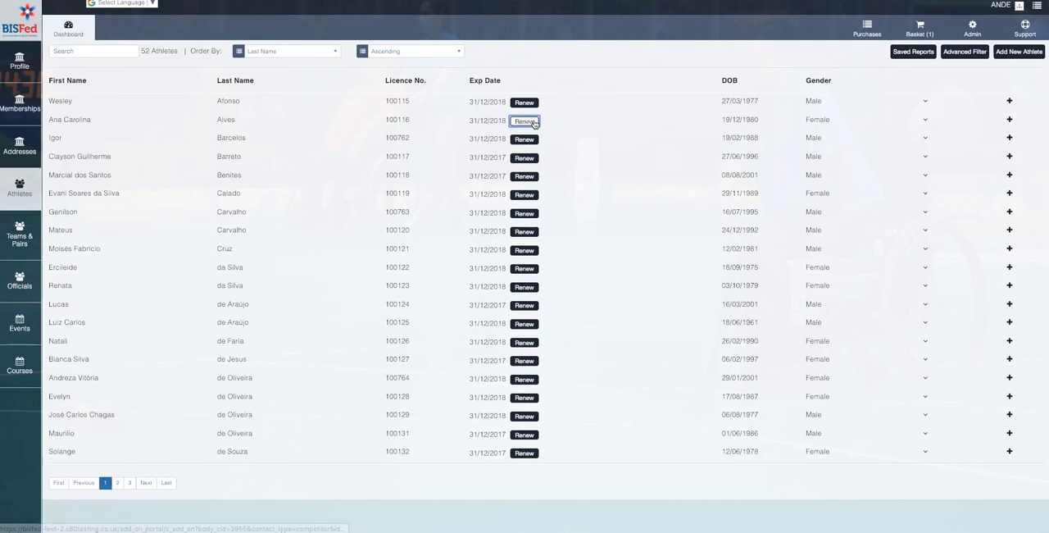
left_click(524, 121)
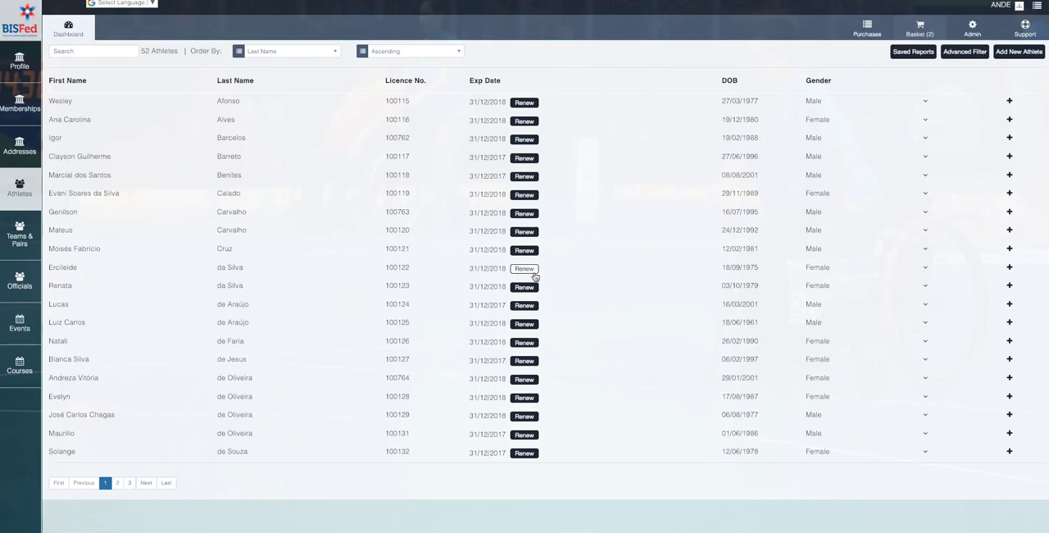
left_click(525, 269)
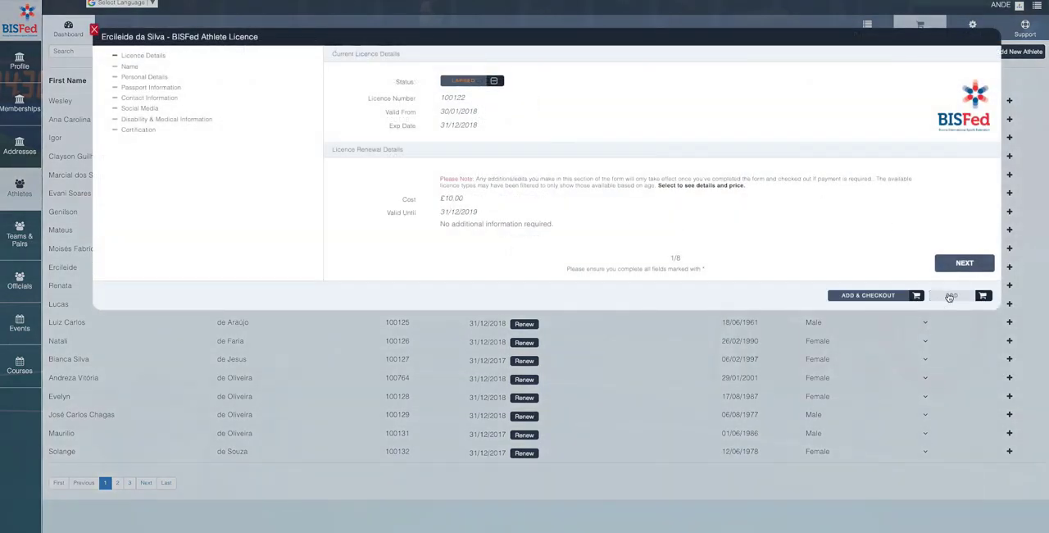
left_click(95, 29)
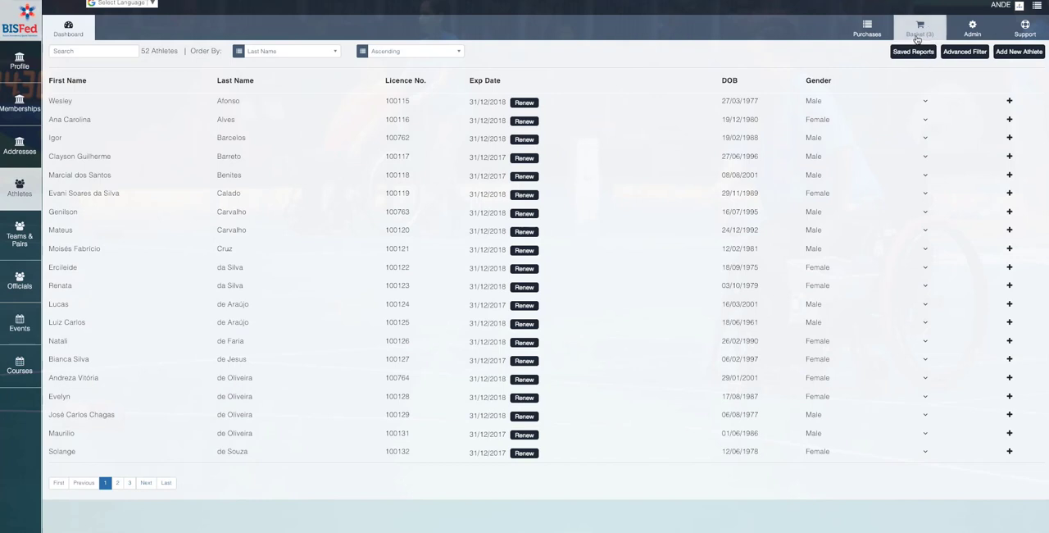
left_click(918, 26)
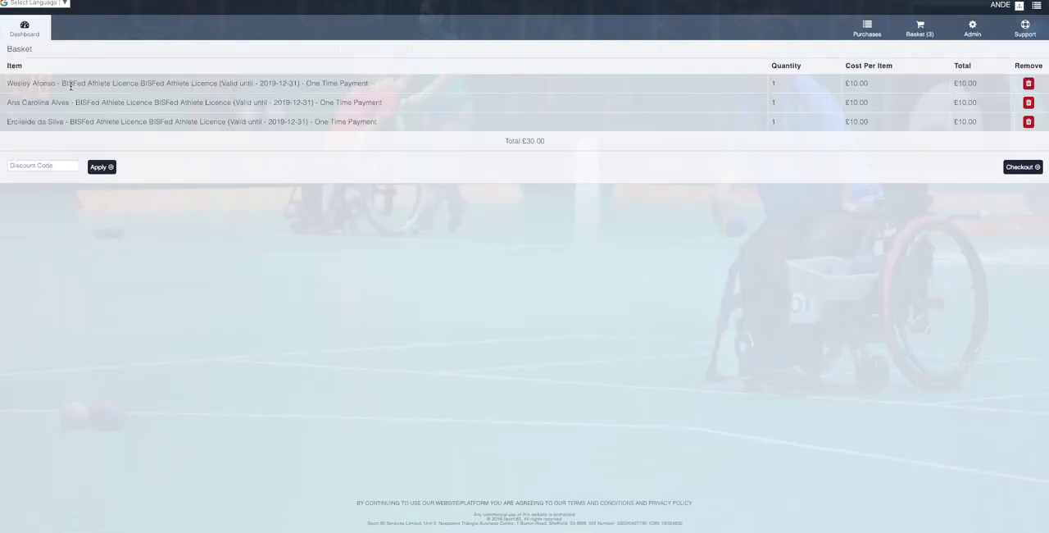
mouse_move(600, 202)
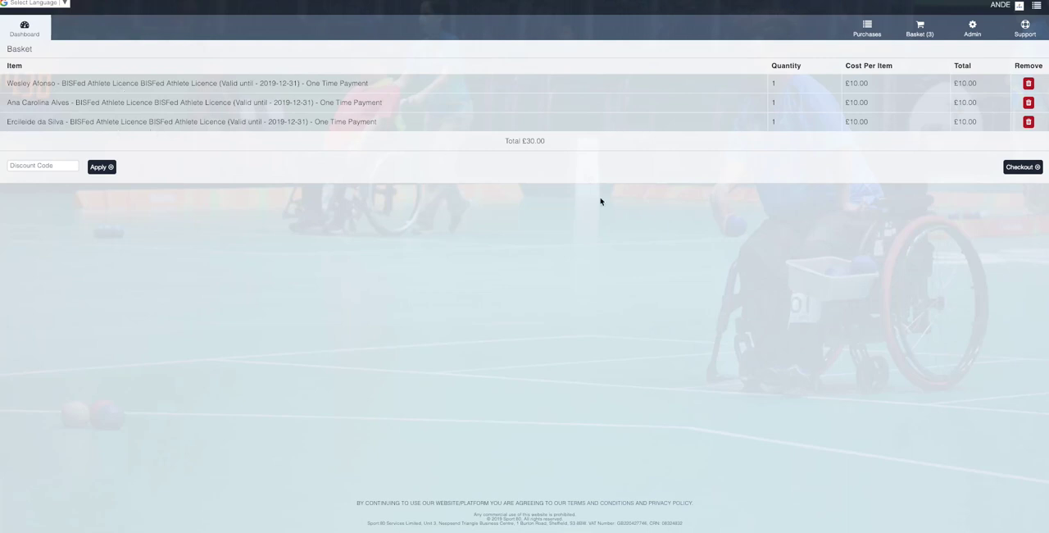
mouse_move(1009, 181)
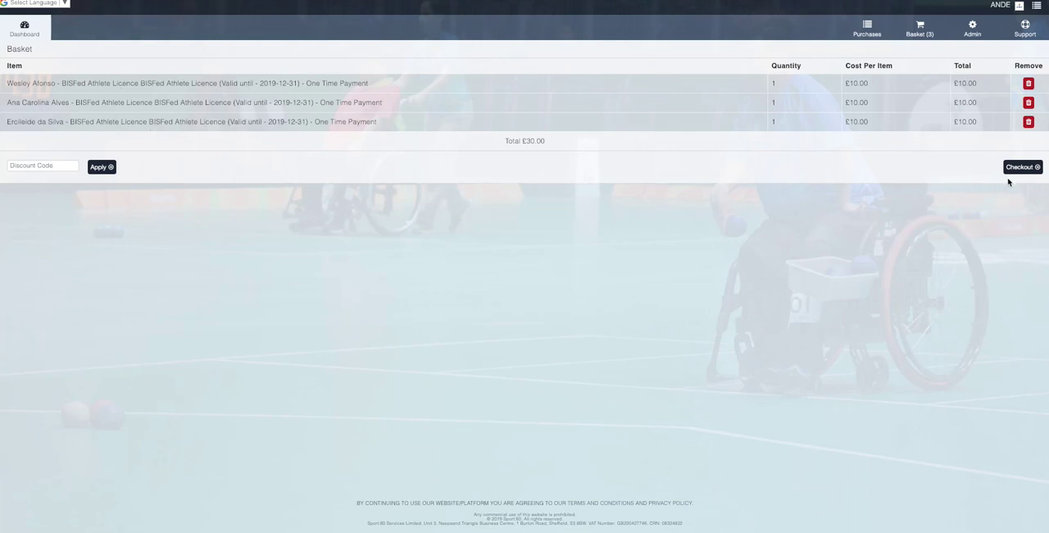
mouse_move(816, 229)
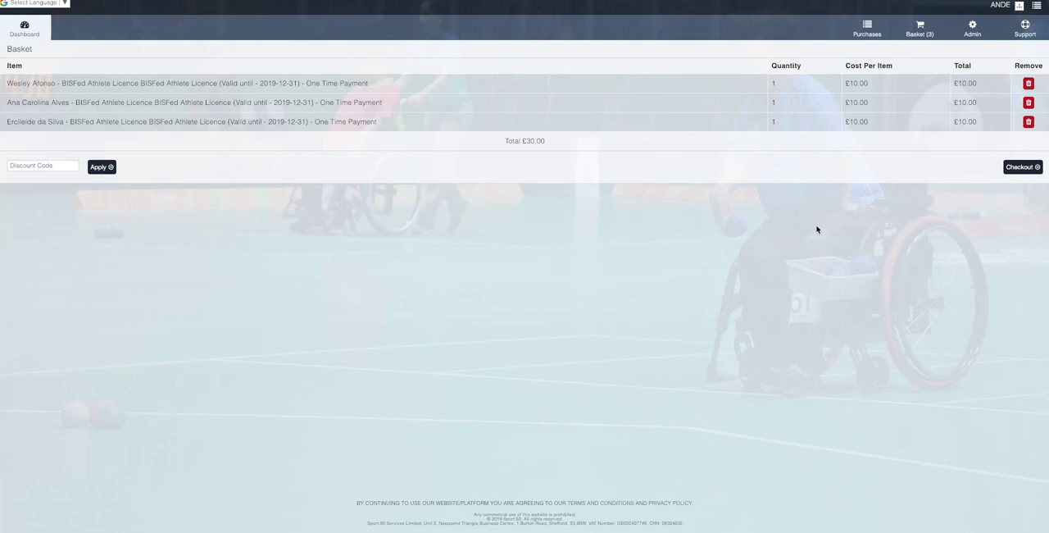
mouse_move(620, 105)
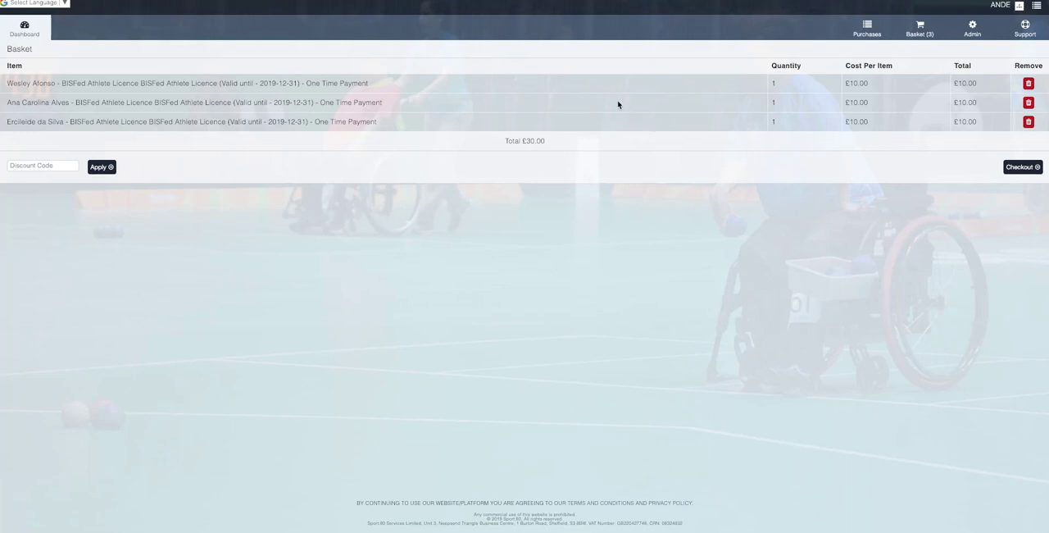
mouse_move(597, 120)
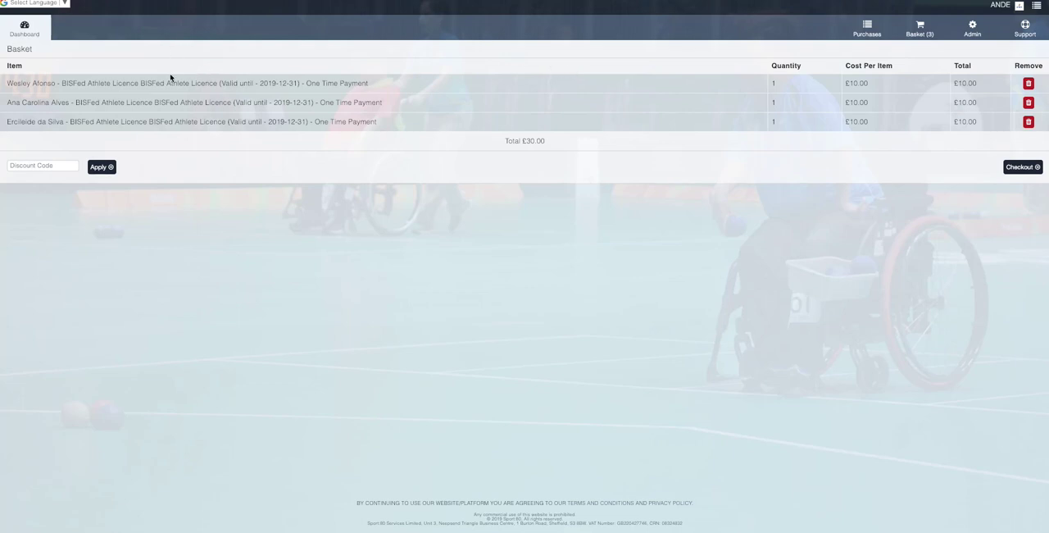
mouse_move(944, 173)
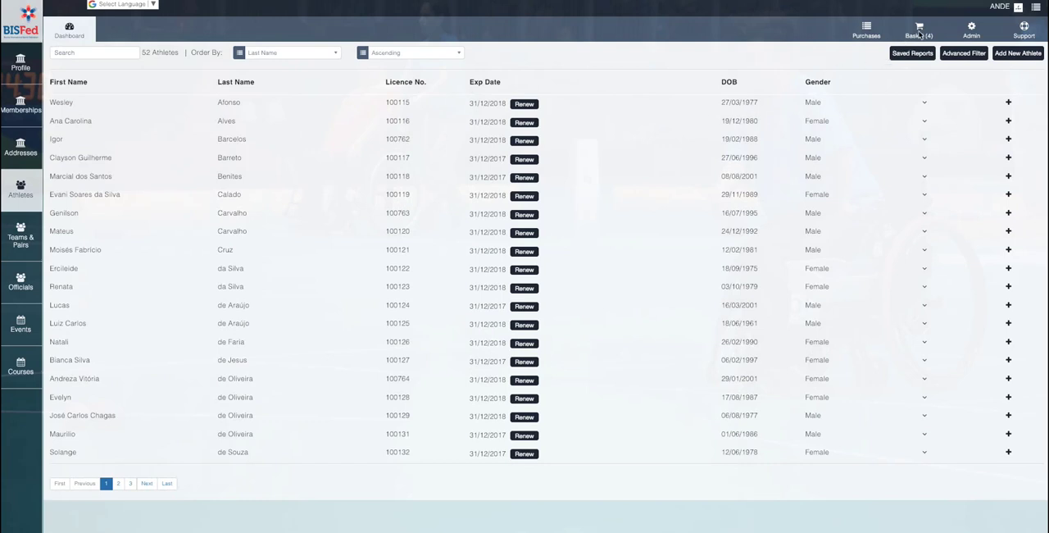
mouse_move(812, 103)
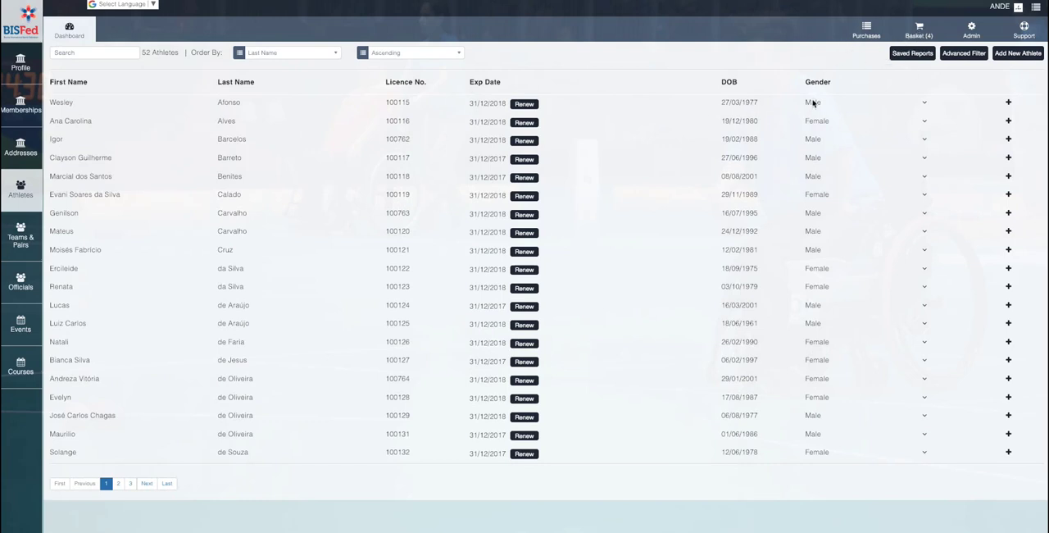
mouse_move(919, 30)
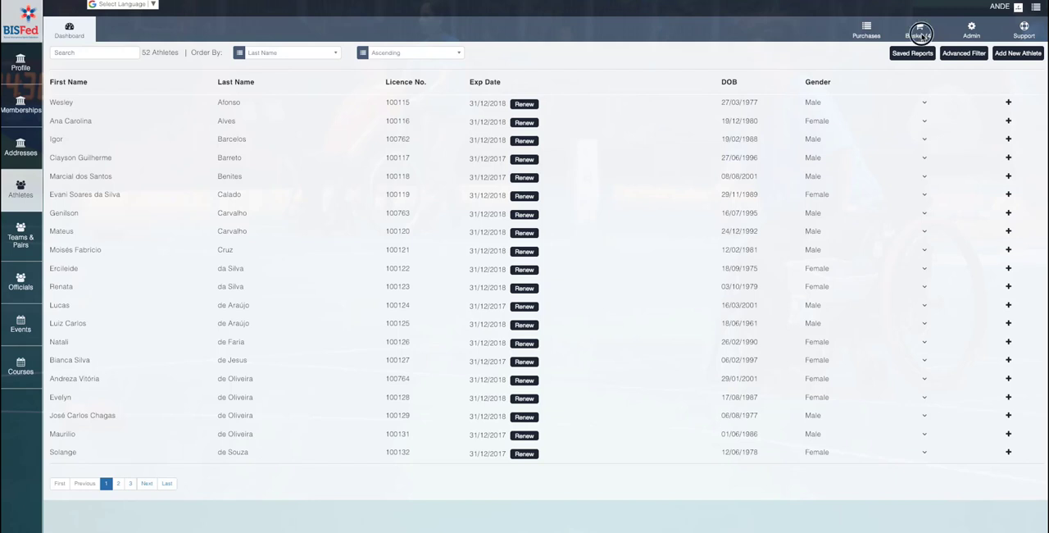
View the basket with three £10 licences plus ANDE's £550 National Federation Membership.
left_click(917, 29)
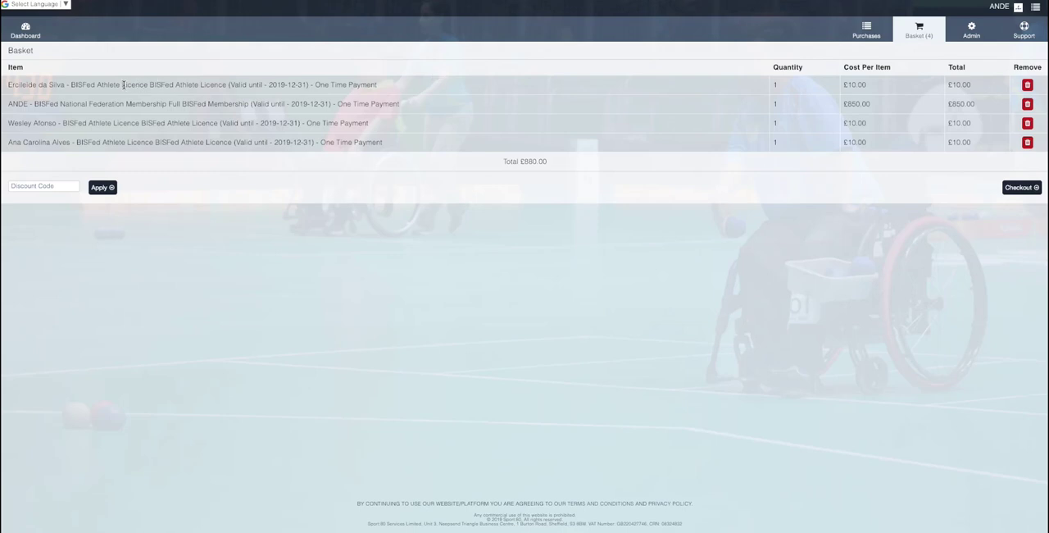
mouse_move(8, 123)
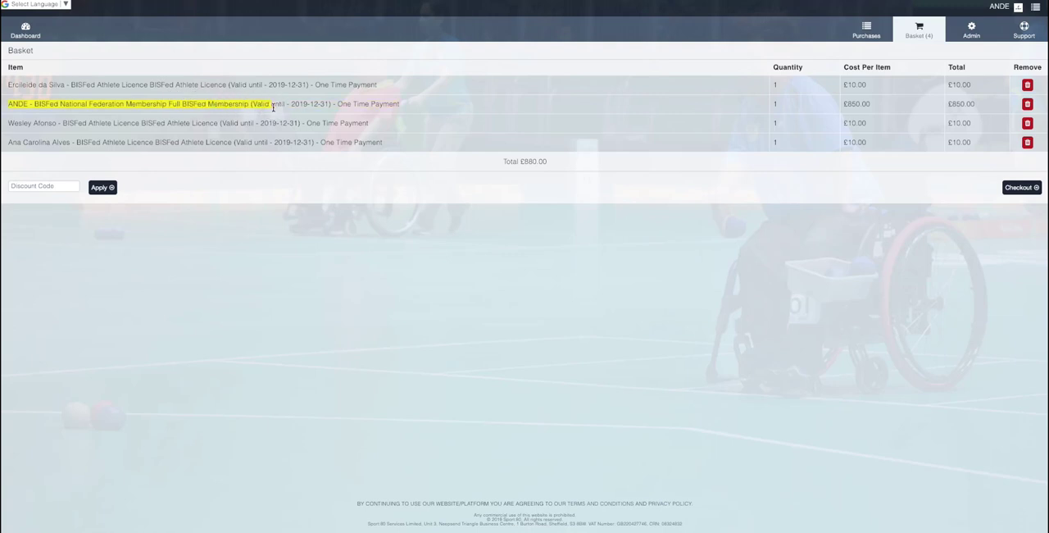
mouse_move(888, 105)
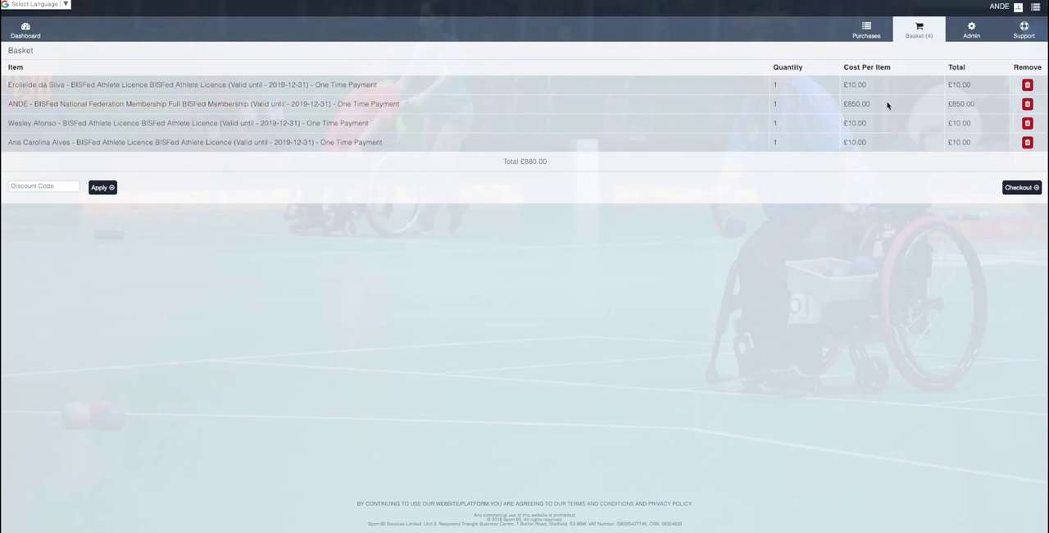
mouse_move(1021, 187)
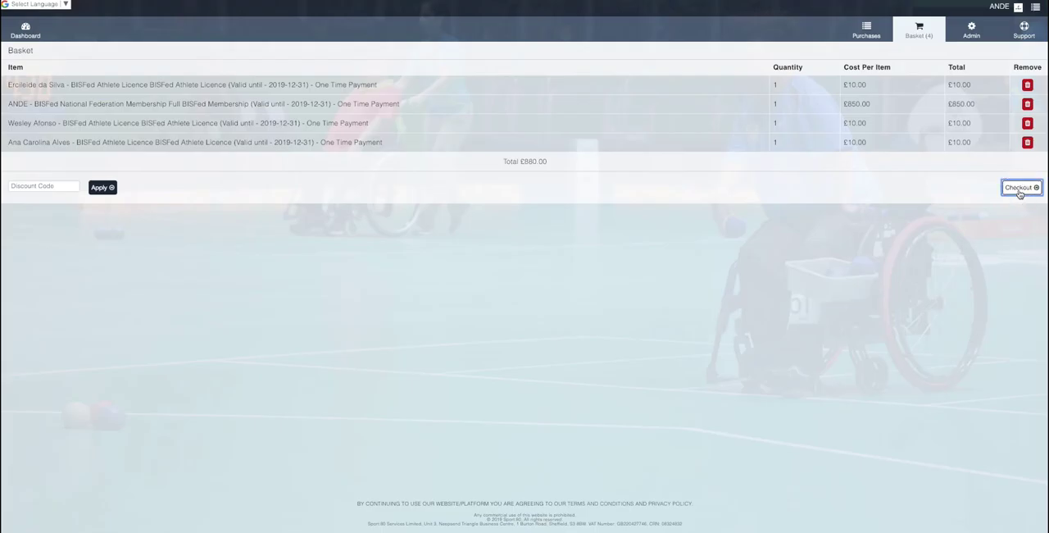
Check out all four items via the Invoice £880.00 option and view the downloaded INV PDF.
left_click(1020, 187)
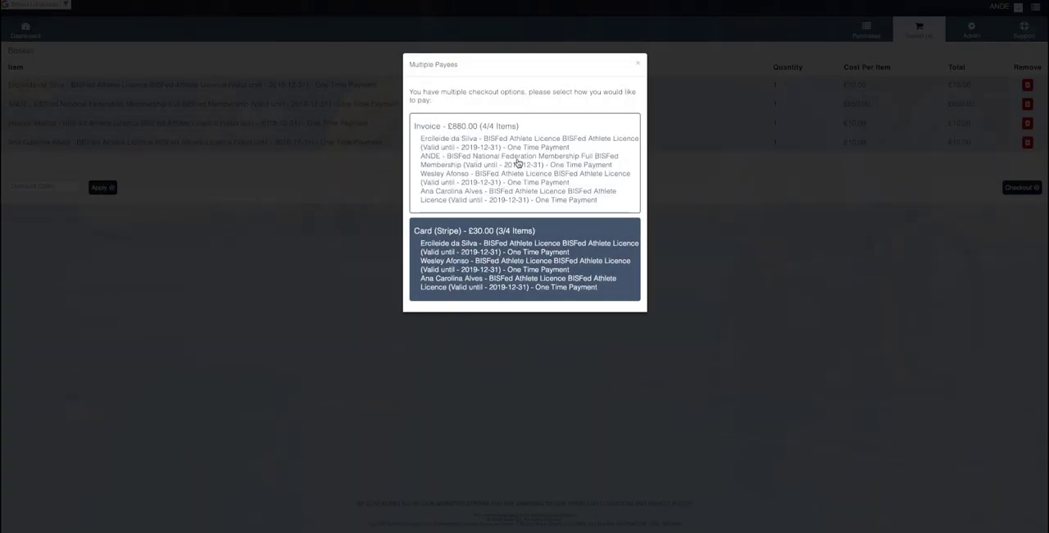
mouse_move(485, 154)
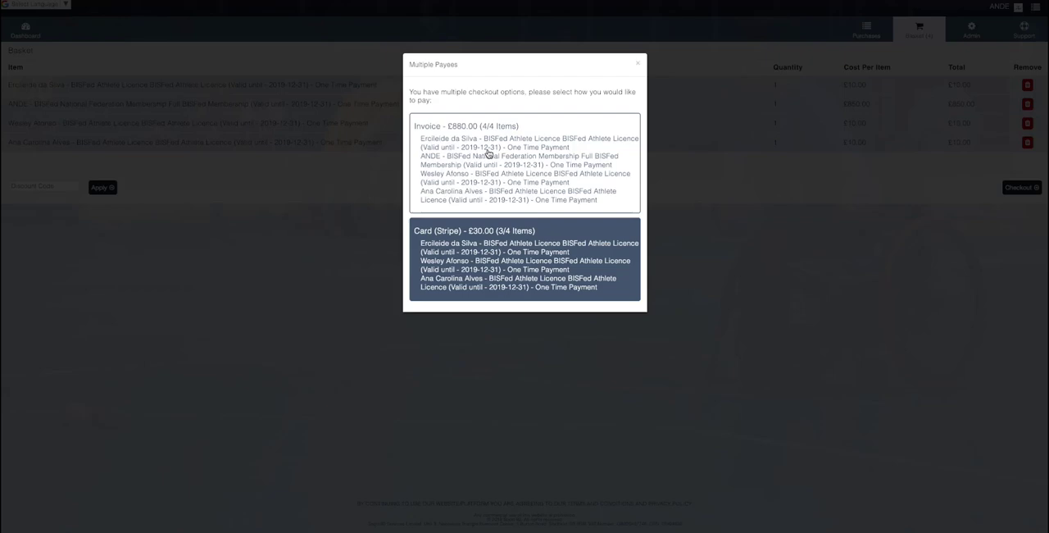
left_click(525, 163)
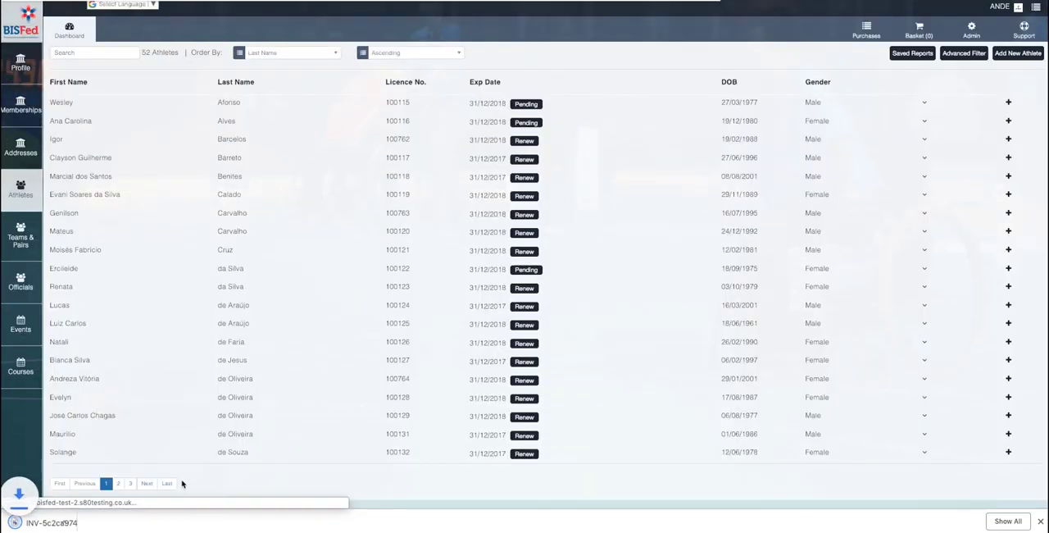
left_click(52, 521)
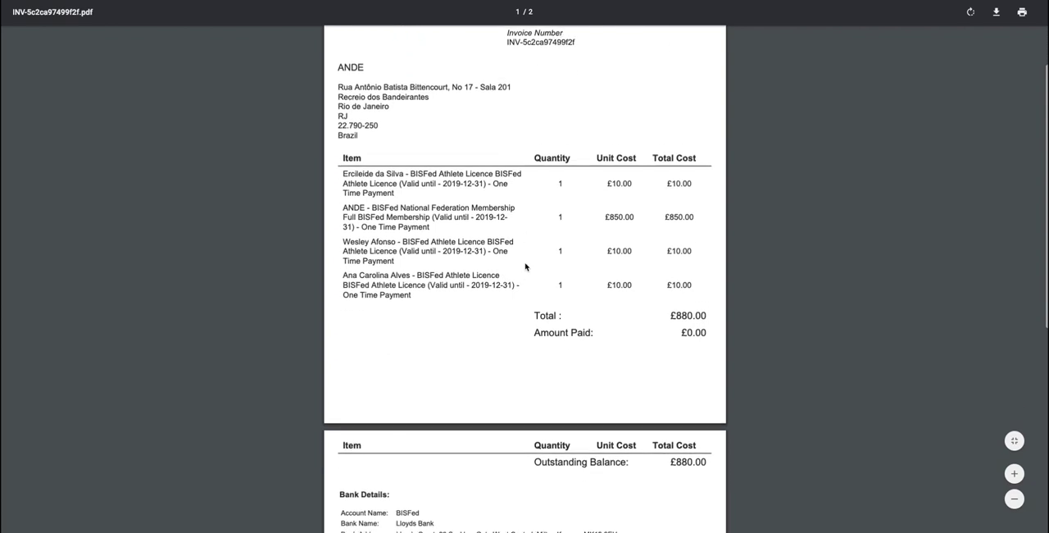
scroll("down", 3)
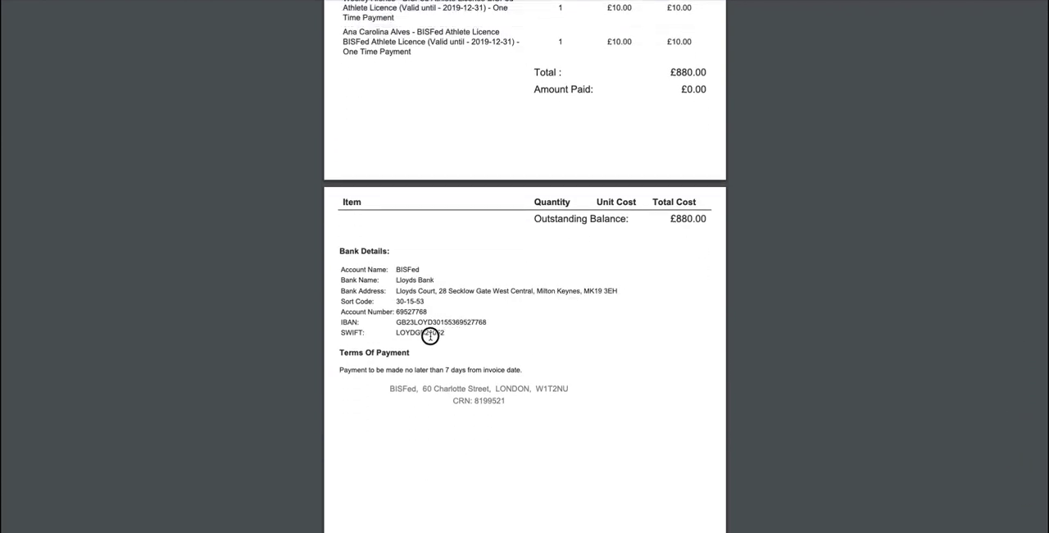
mouse_move(469, 280)
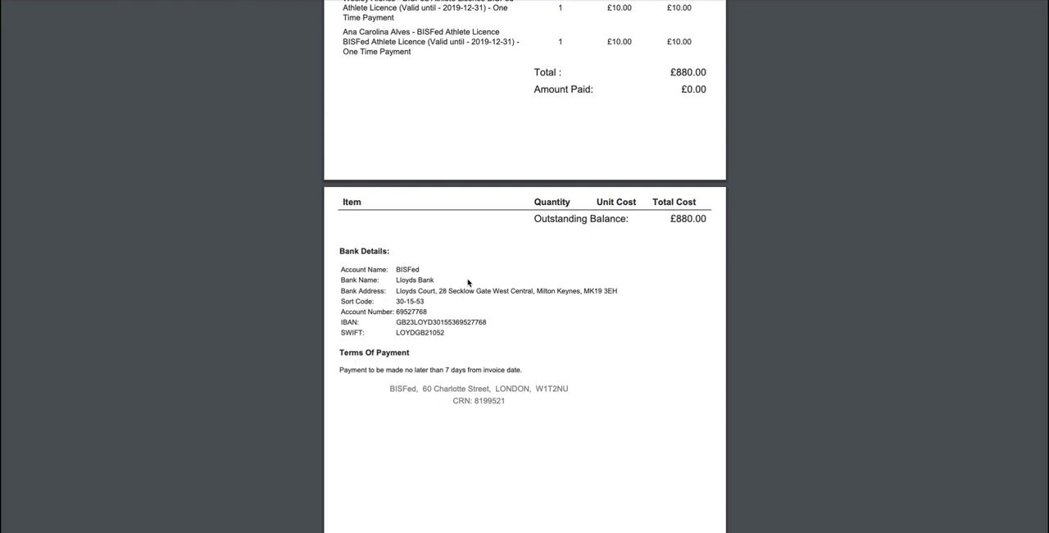
scroll("up", 3)
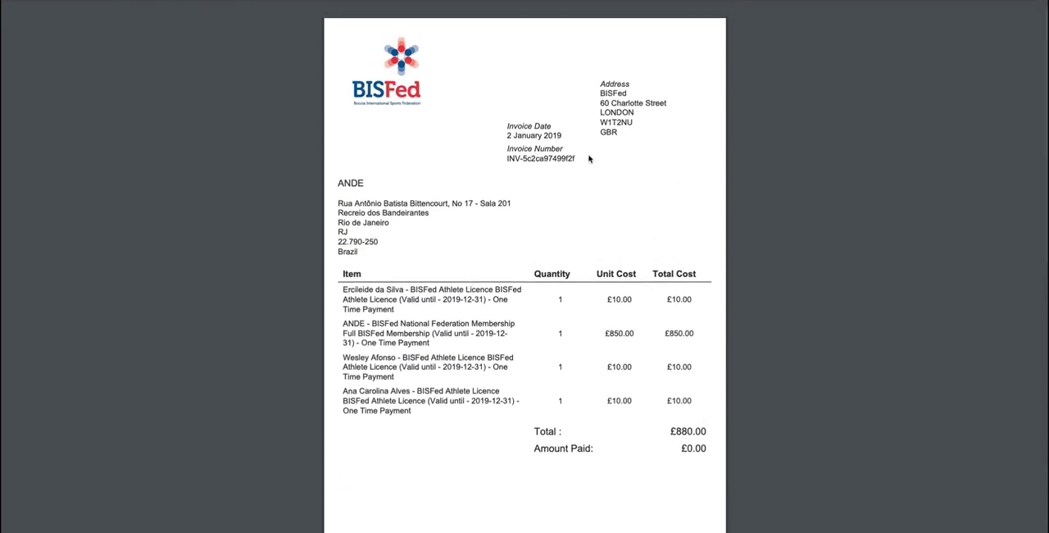
double_click(539, 158)
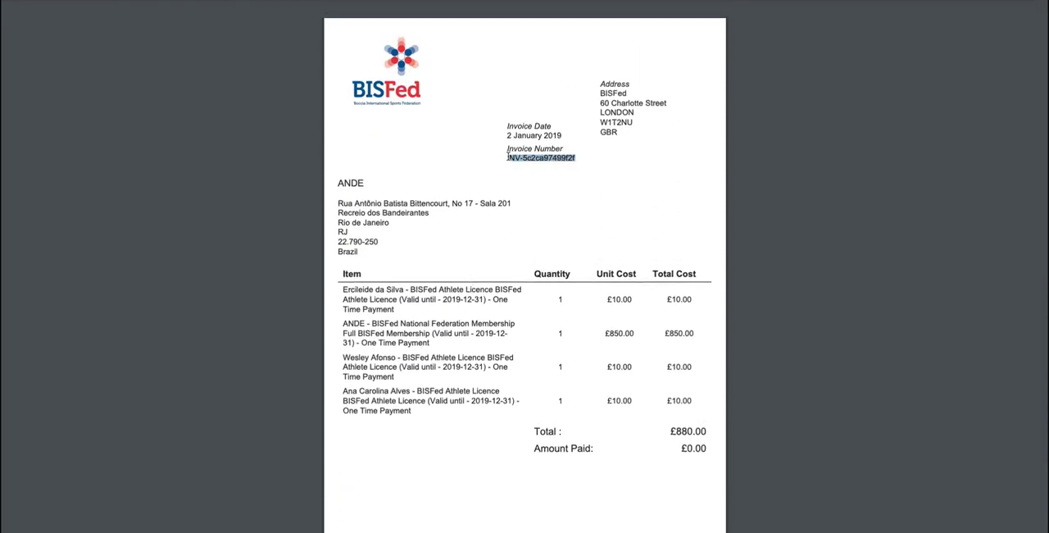